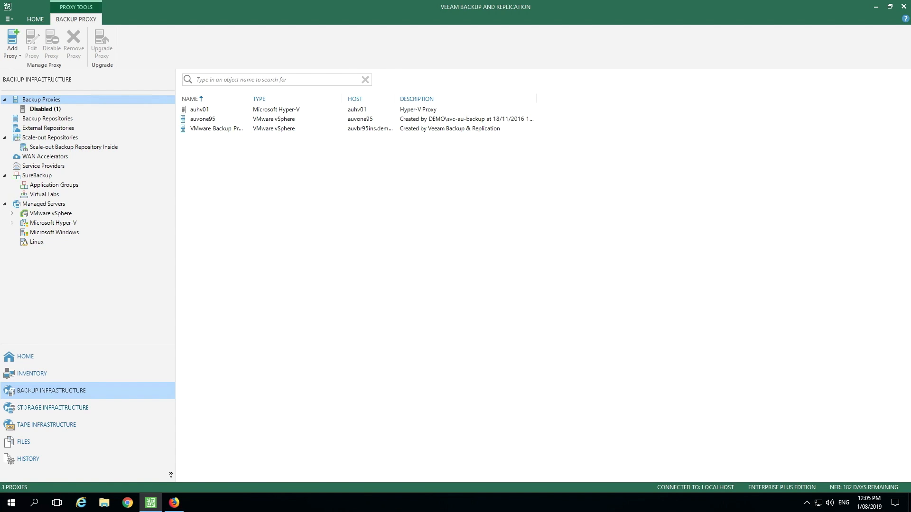
# - Open Properties of the auvtc02 vCenter server under Managed Servers > VMware vSphere
pyautogui.click(53, 214)
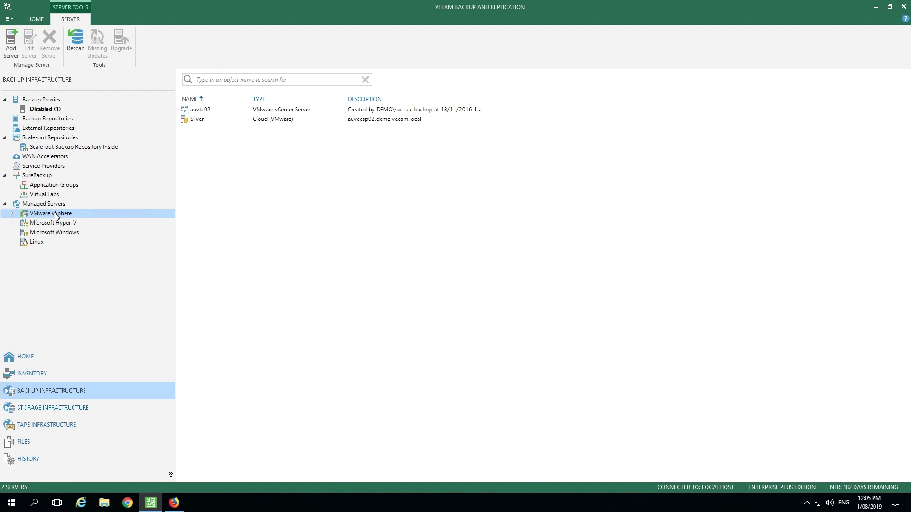
pyautogui.rightClick(200, 109)
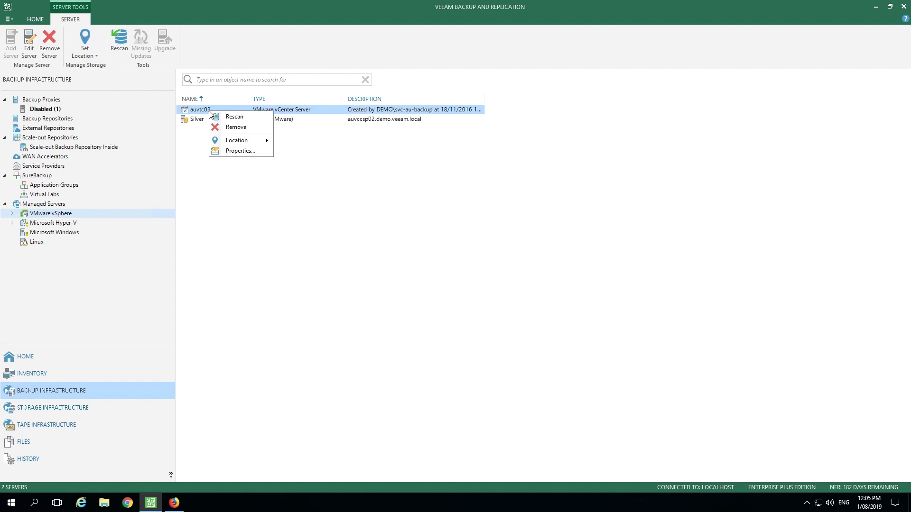
pyautogui.click(241, 151)
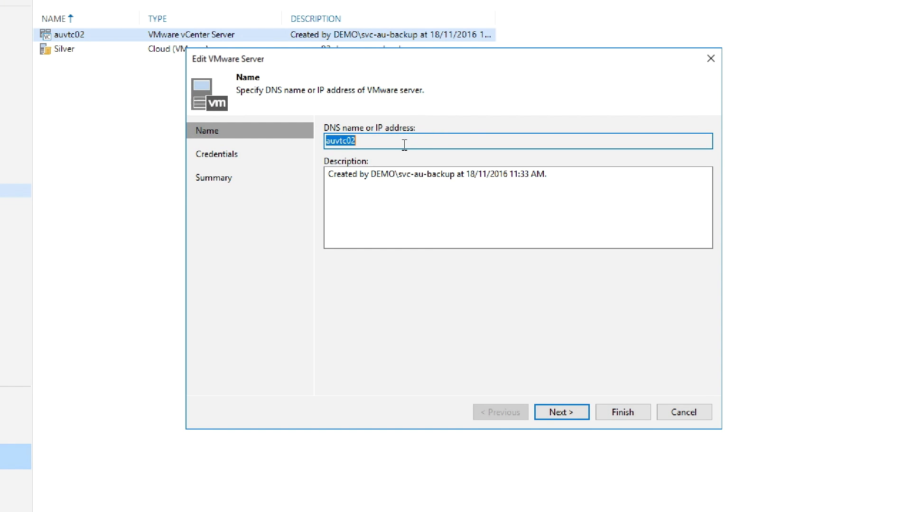
pyautogui.moveTo(505, 202)
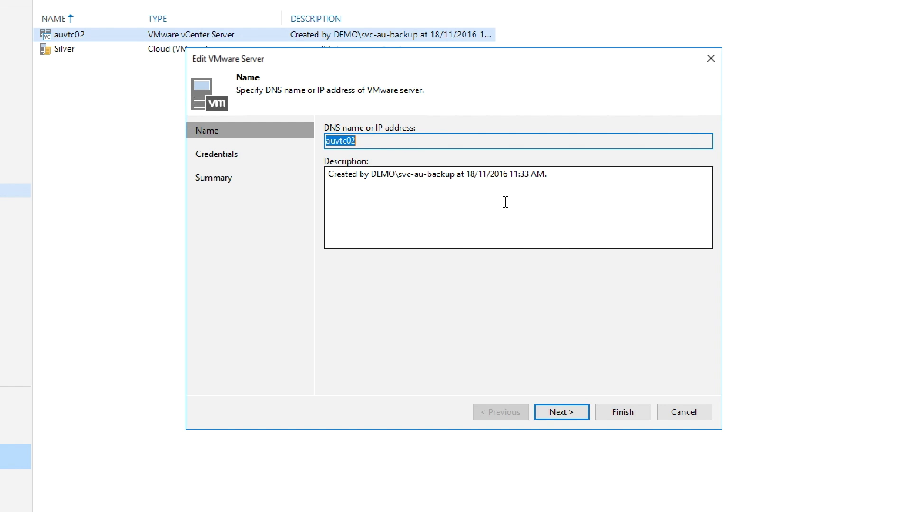
pyautogui.moveTo(561, 412)
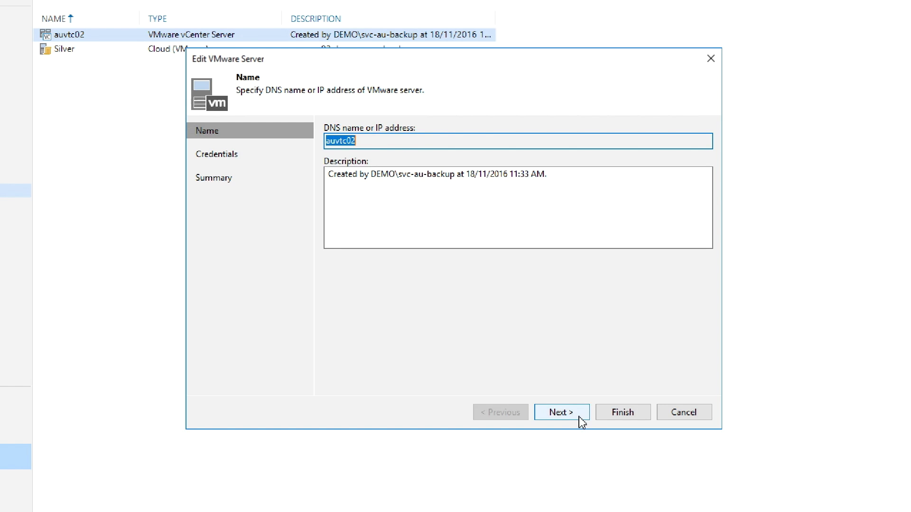
# - View the Credentials page, then cancel the wizard and confirm exiting without applying changes
pyautogui.click(561, 412)
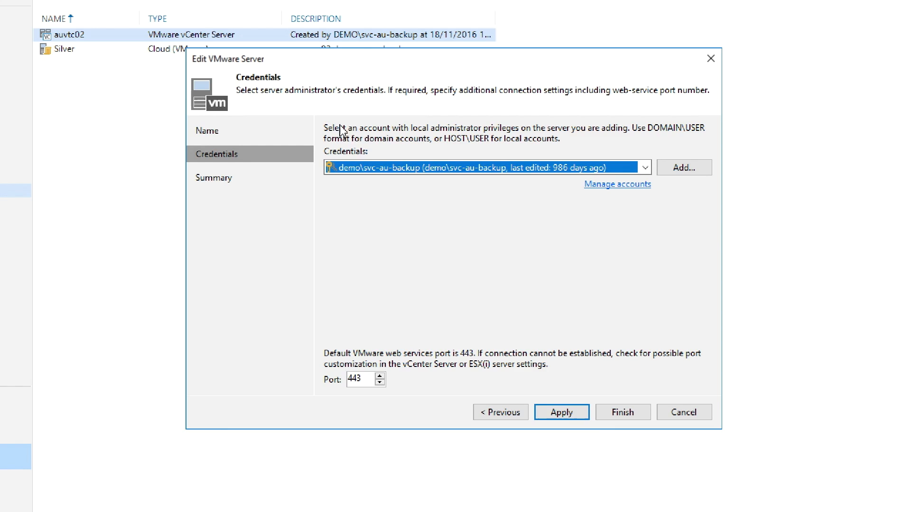
pyautogui.moveTo(366, 138)
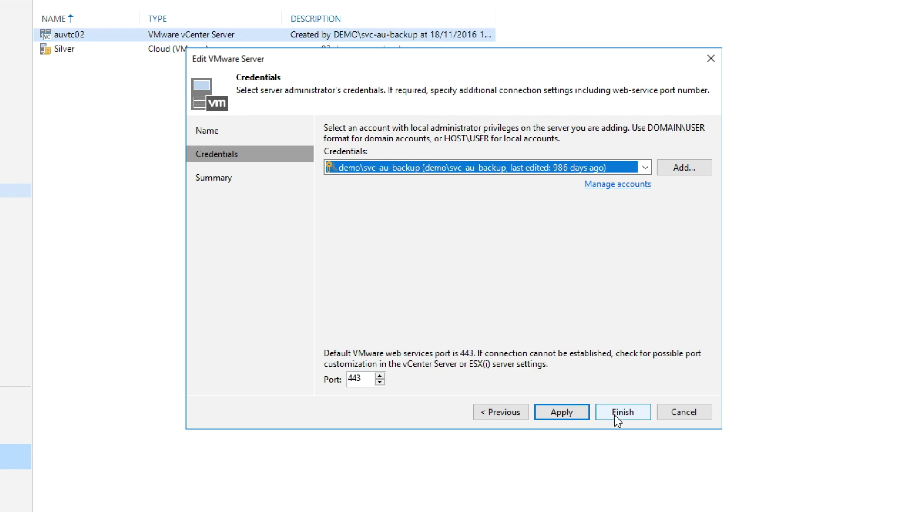
pyautogui.moveTo(684, 413)
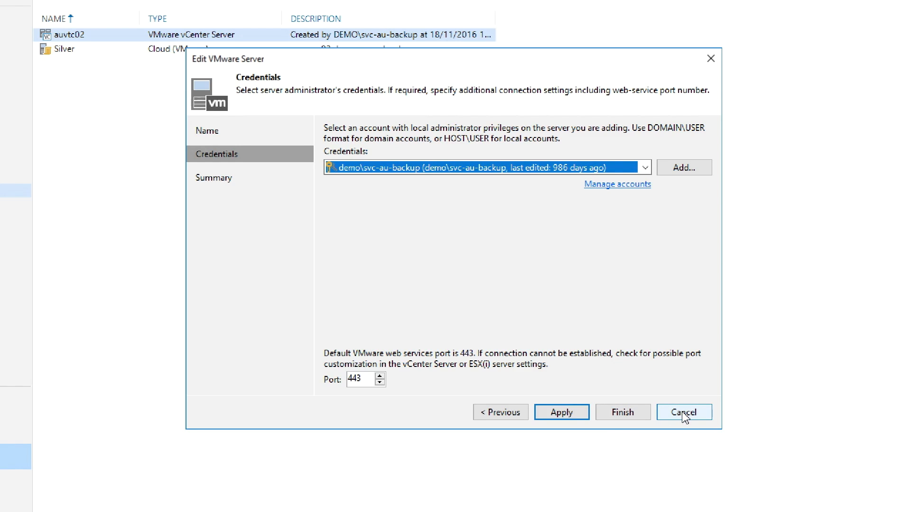
pyautogui.click(685, 412)
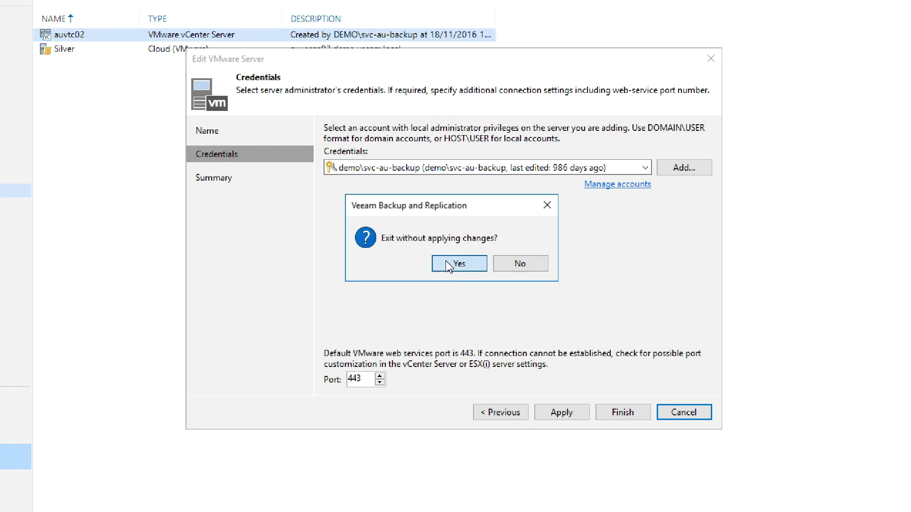
pyautogui.click(458, 263)
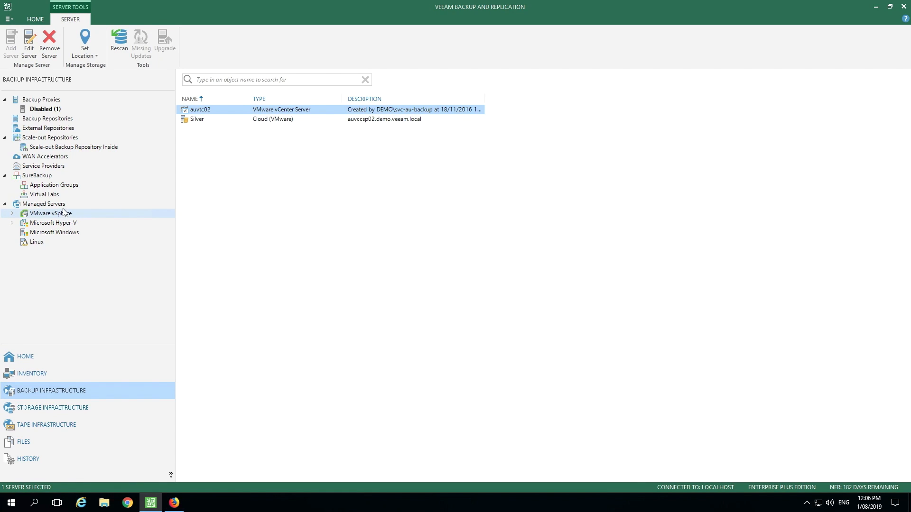
# - From Managed Servers, start adding a new VMware vSphere vCenter/ESXi server
pyautogui.click(42, 203)
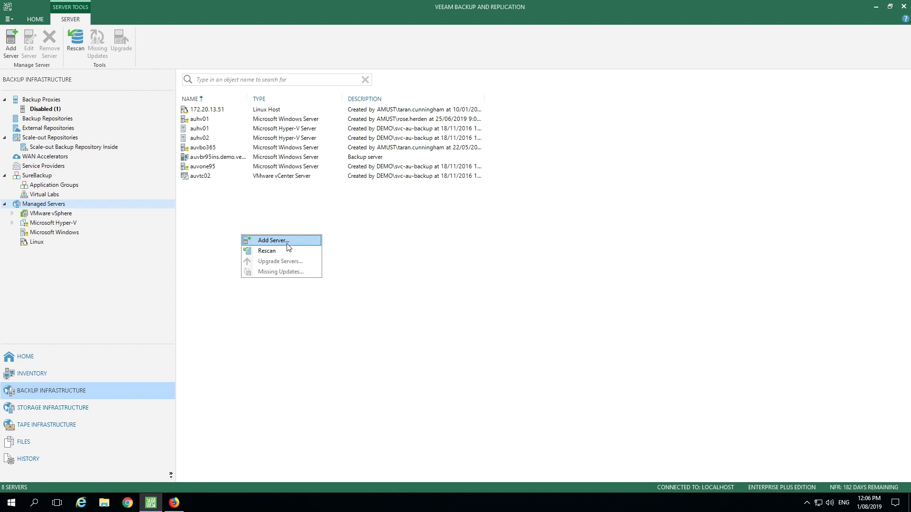
pyautogui.moveTo(291, 245)
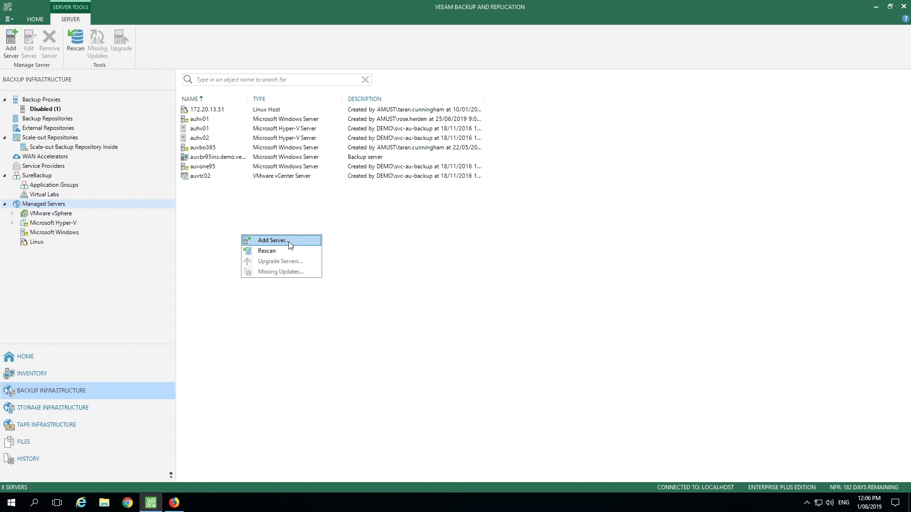
pyautogui.click(272, 240)
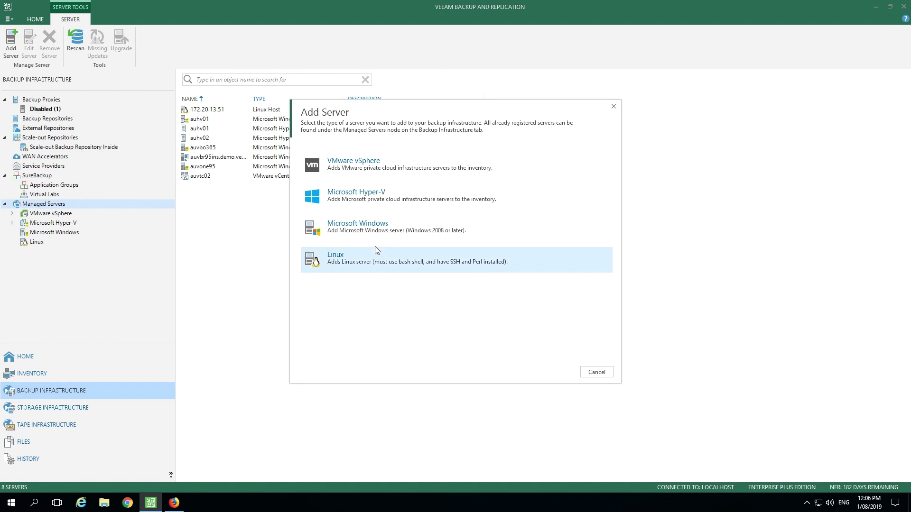
pyautogui.moveTo(358, 226)
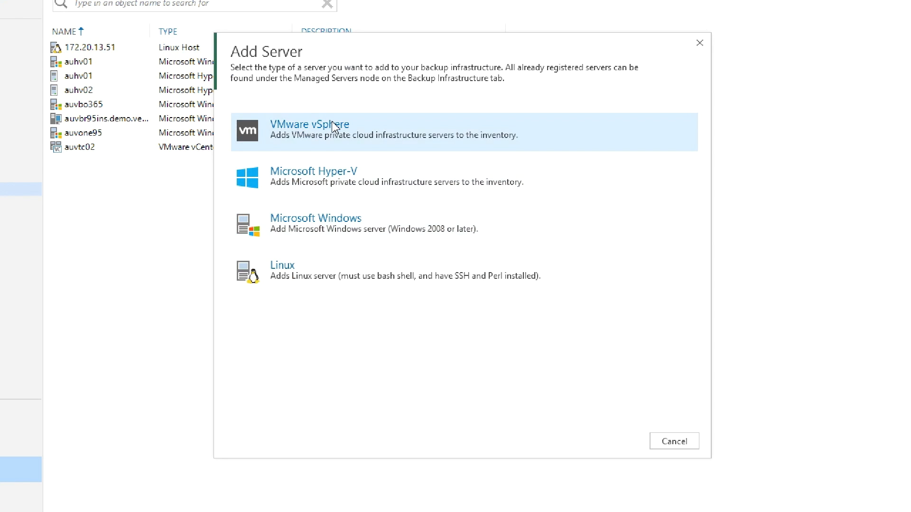
pyautogui.click(310, 129)
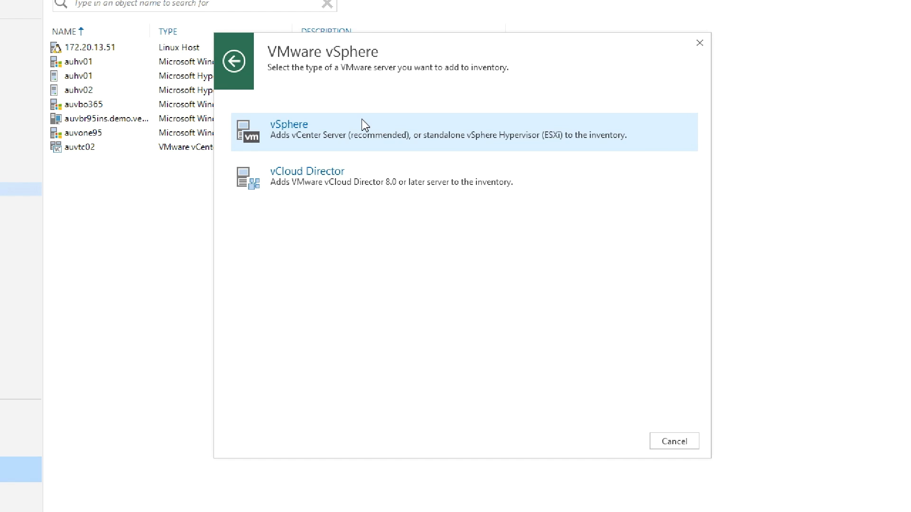
pyautogui.click(674, 441)
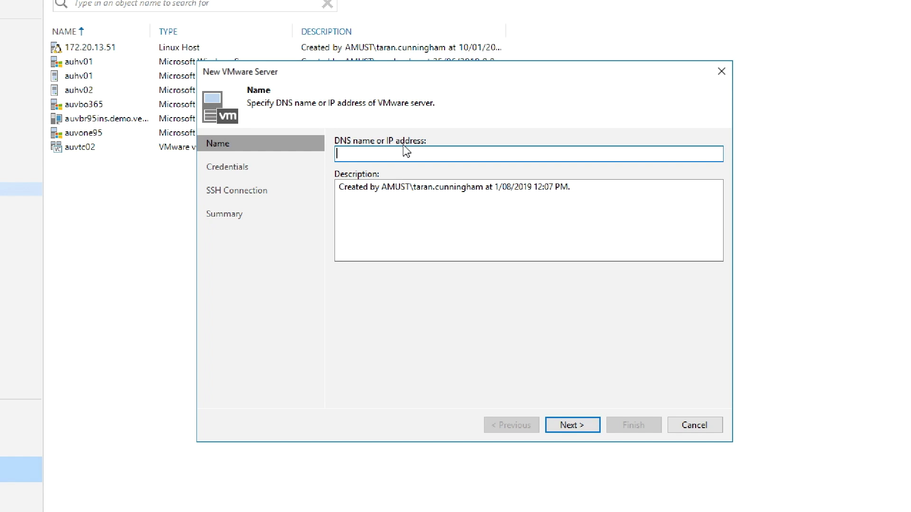
pyautogui.moveTo(242, 203)
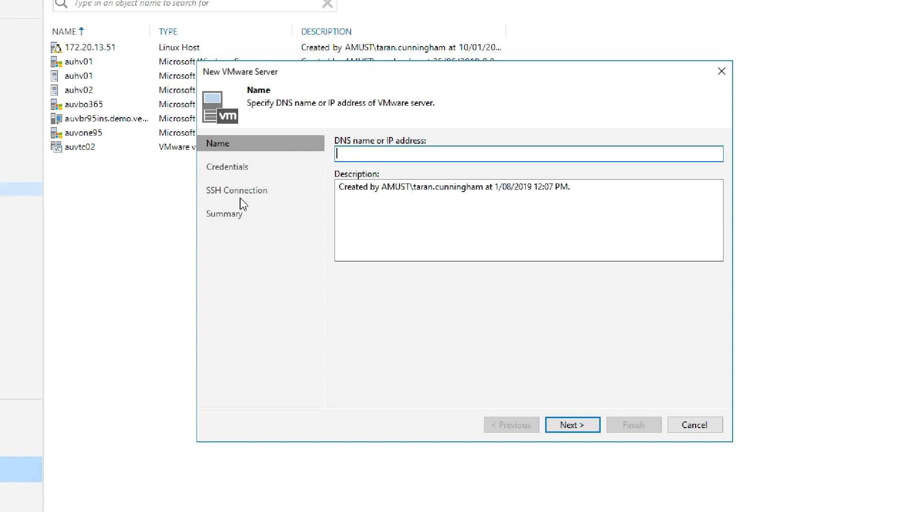
pyautogui.moveTo(244, 204)
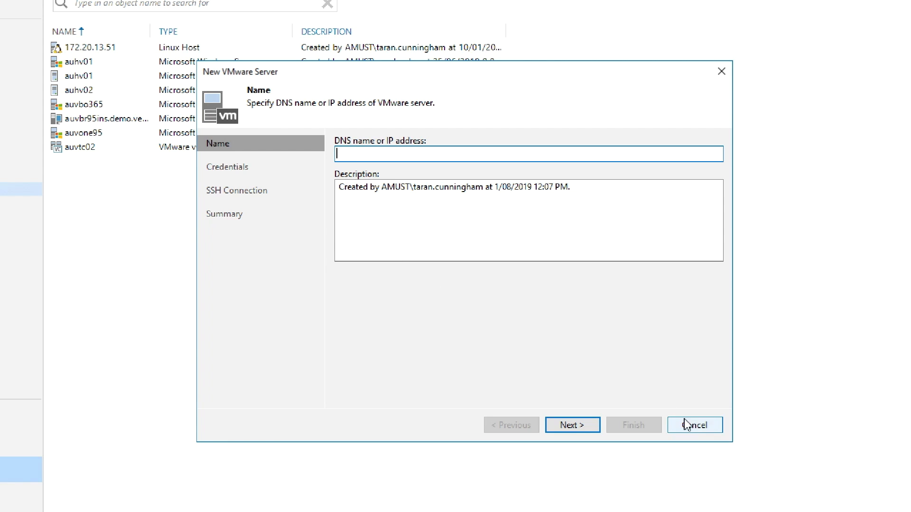
# - Cancel the new server wizard and confirm exiting without applying changes
pyautogui.click(695, 425)
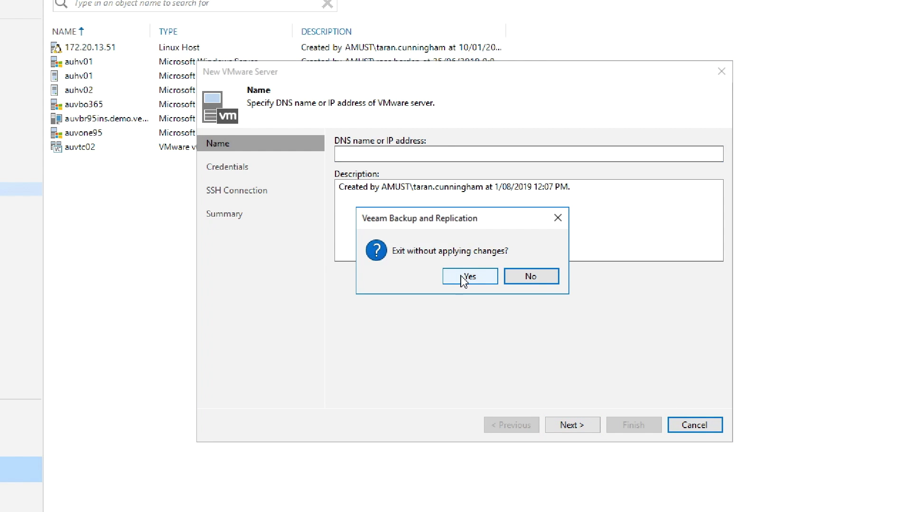
pyautogui.click(468, 276)
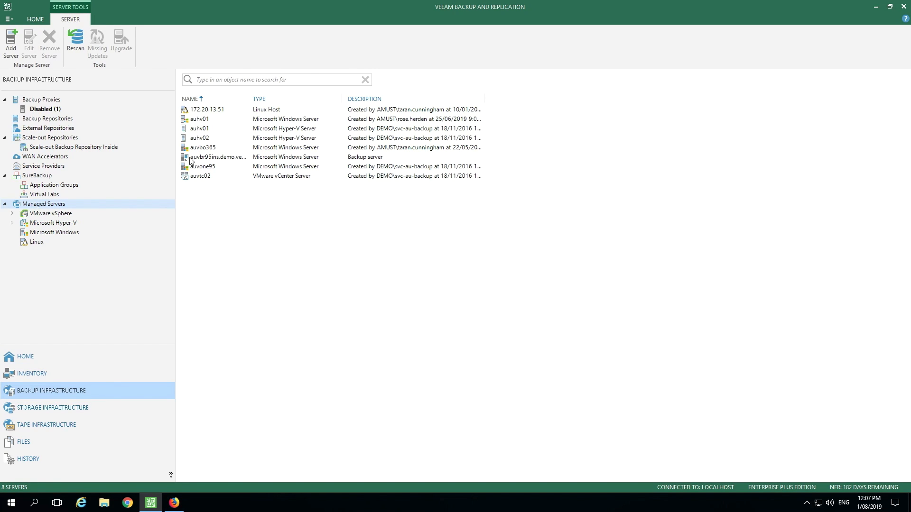
# - Open Properties of the auvone95 backup proxy from the Backup Proxies list
pyautogui.click(40, 100)
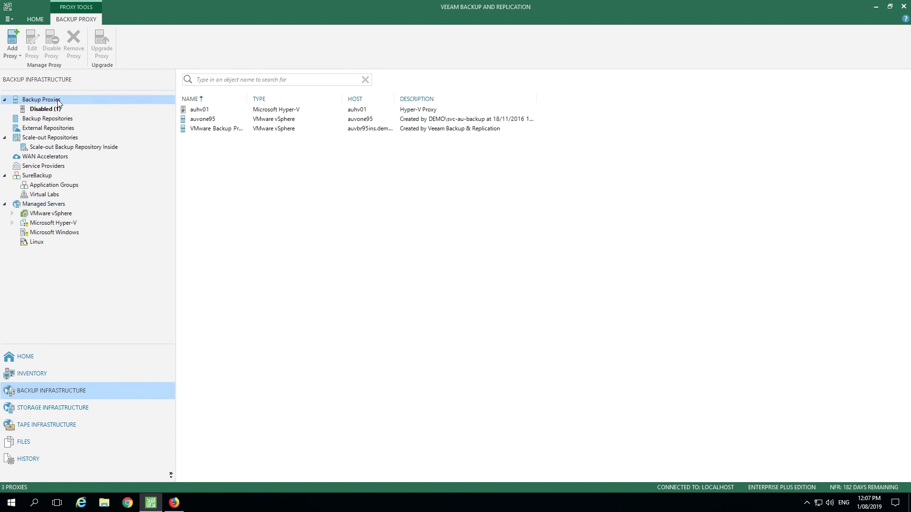
pyautogui.moveTo(200, 123)
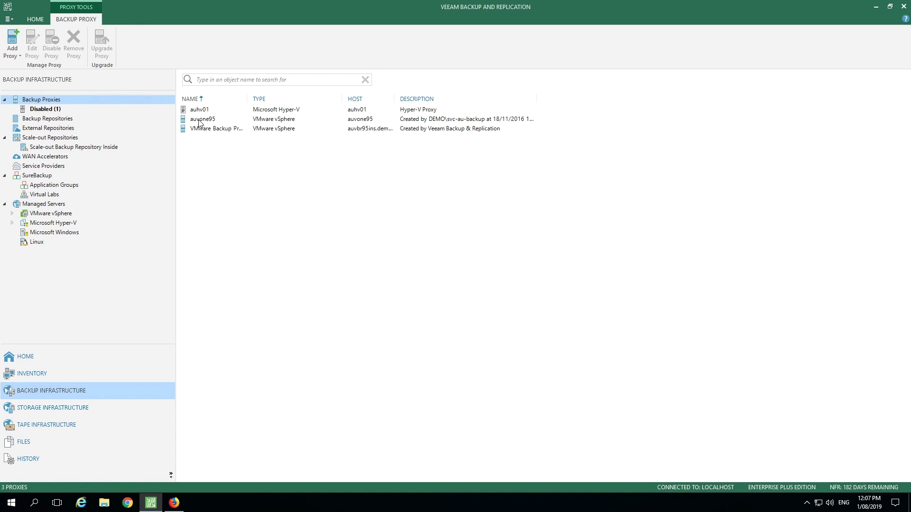
pyautogui.click(202, 120)
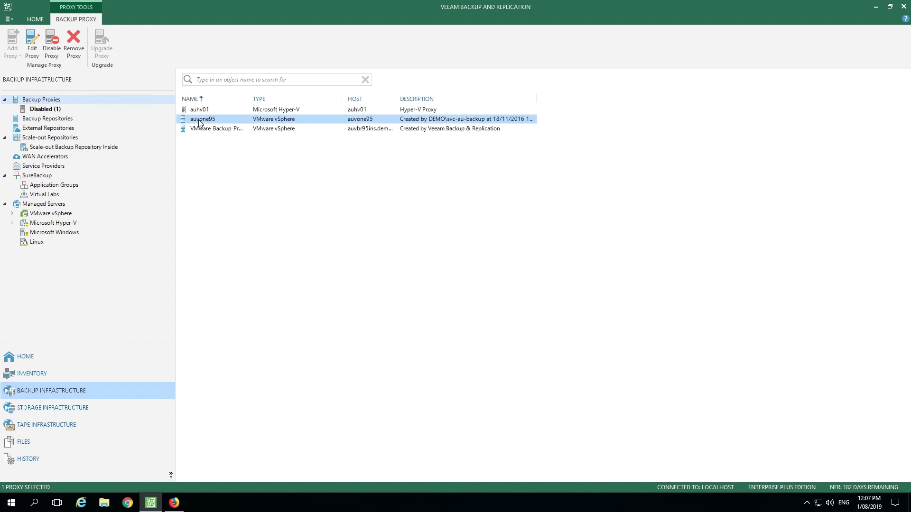
pyautogui.rightClick(203, 119)
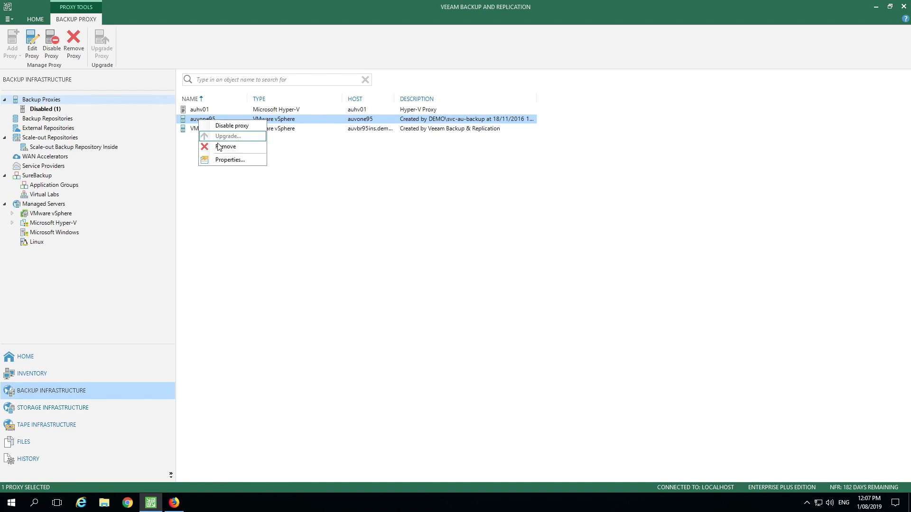
pyautogui.click(230, 160)
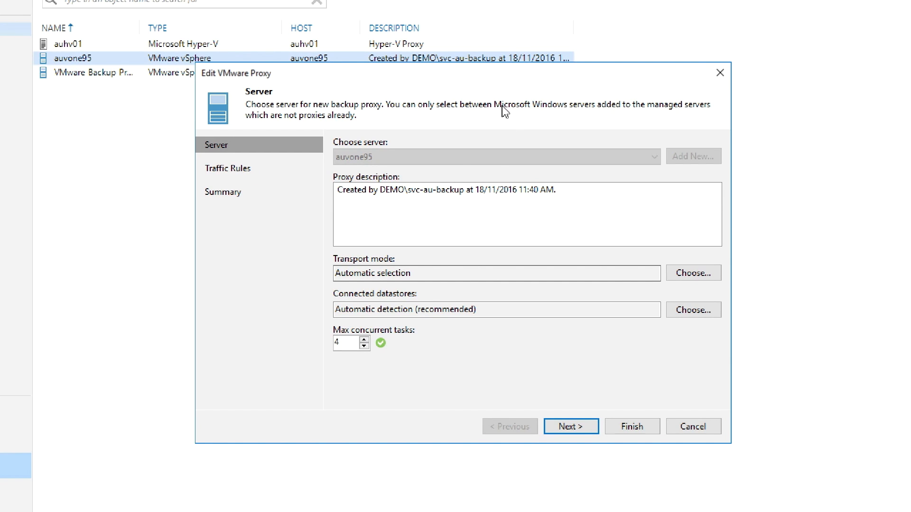
pyautogui.moveTo(393, 164)
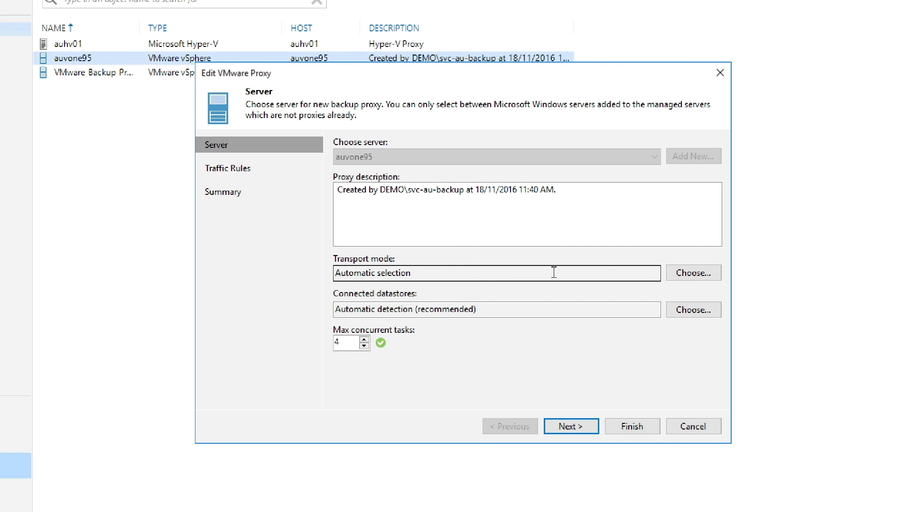
# - Review the transport mode options unchanged, then bring up the connected datastores options
pyautogui.click(693, 274)
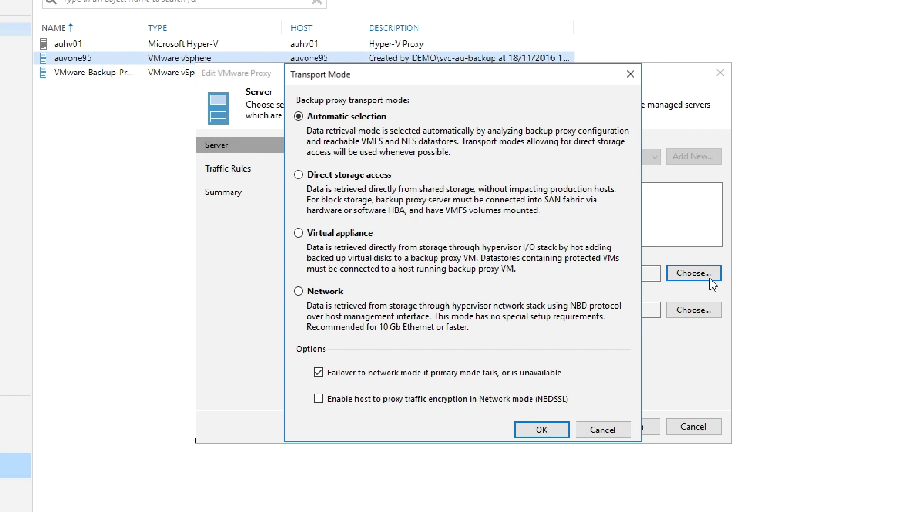
pyautogui.moveTo(583, 418)
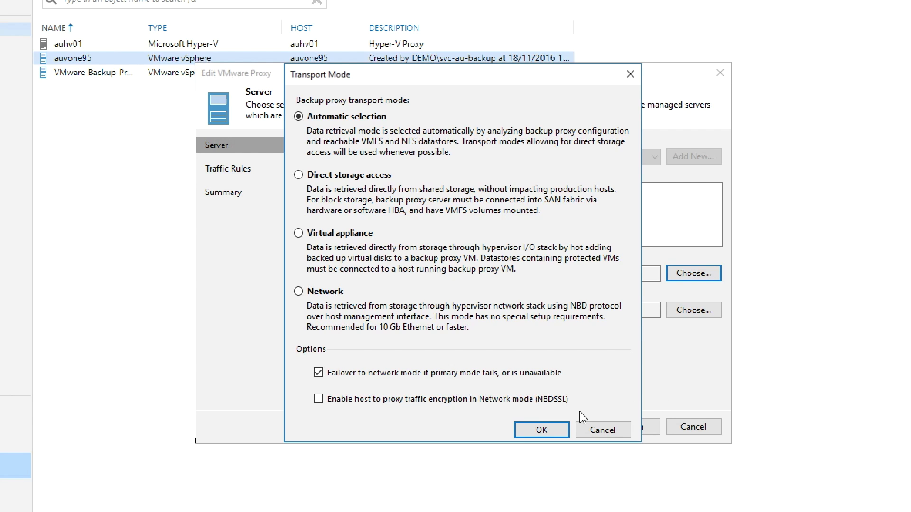
pyautogui.click(541, 429)
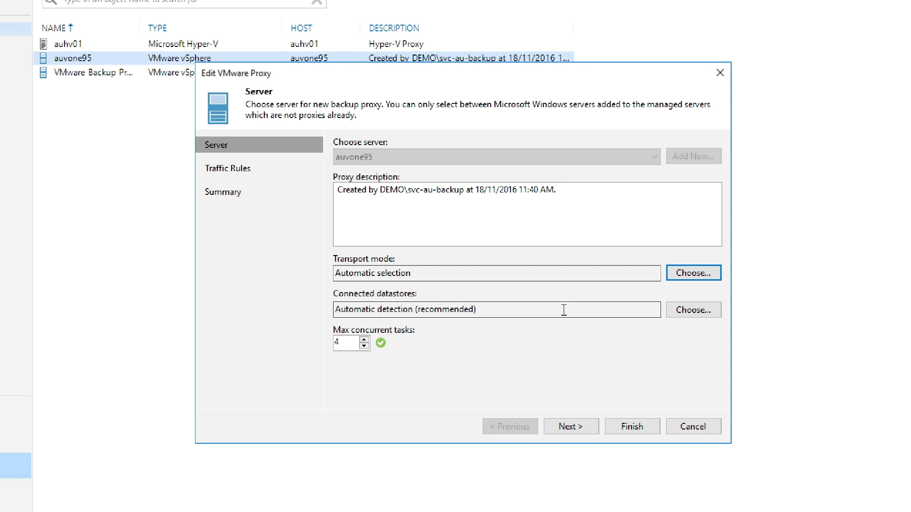
pyautogui.click(693, 310)
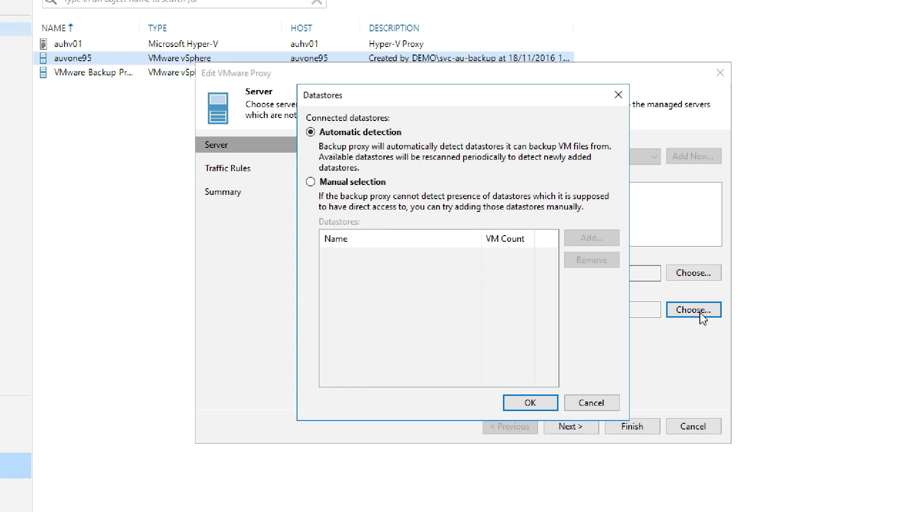
pyautogui.moveTo(610, 420)
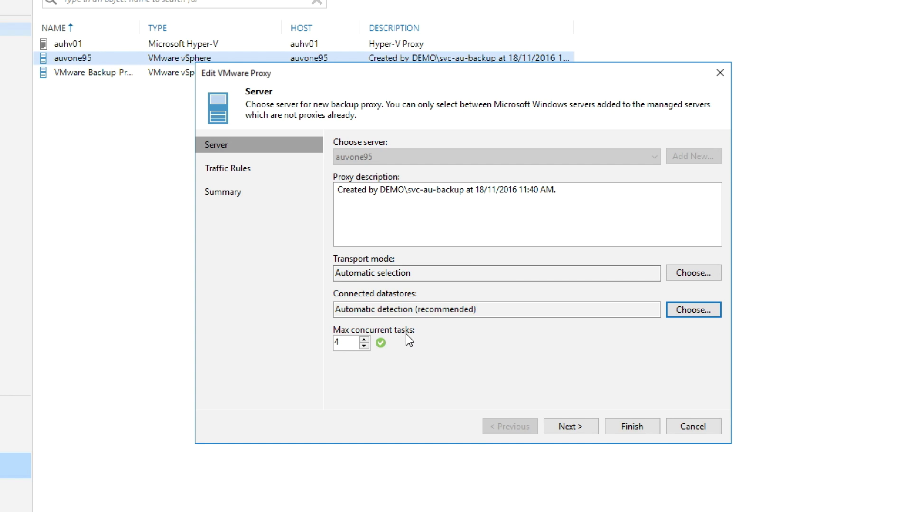
# - Review the proxy's traffic rules and finish the wizard with a successful modification summary
pyautogui.click(571, 426)
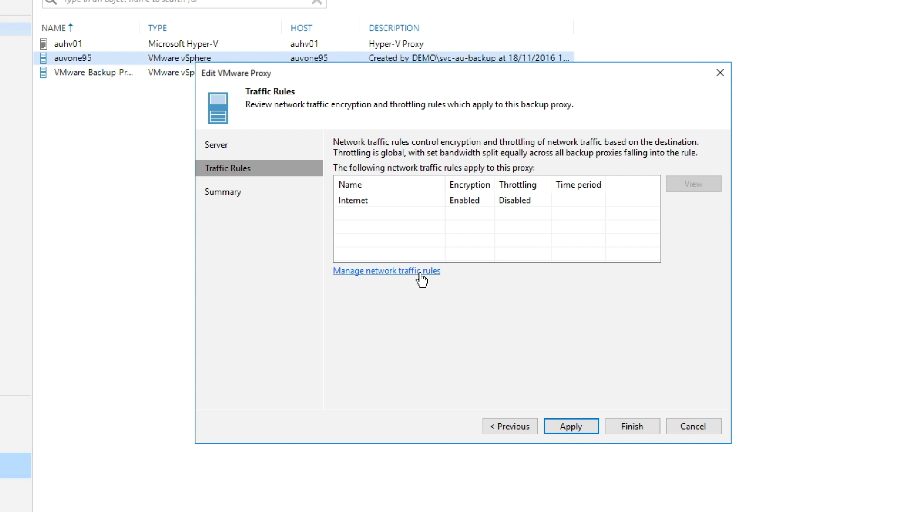
pyautogui.moveTo(657, 439)
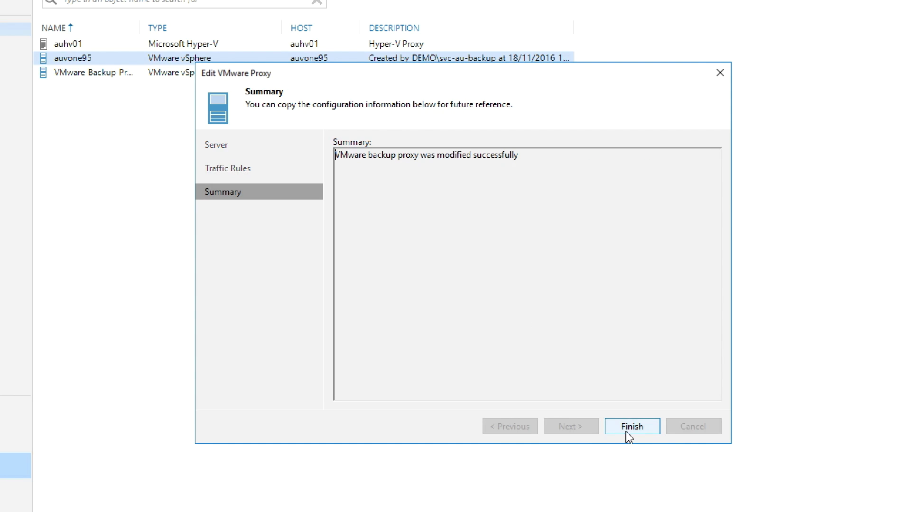
pyautogui.click(632, 426)
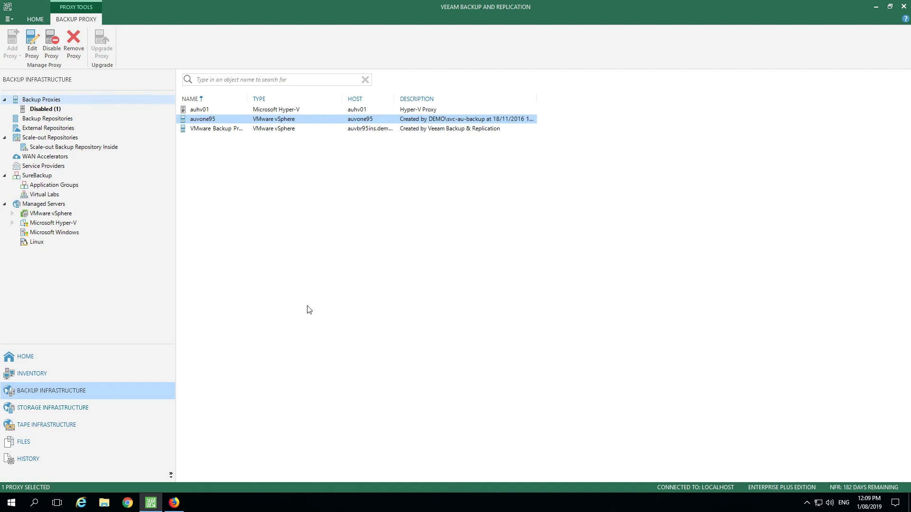
# - Edit the APACLAB Servers job from Home > Jobs > Backup
pyautogui.click(25, 356)
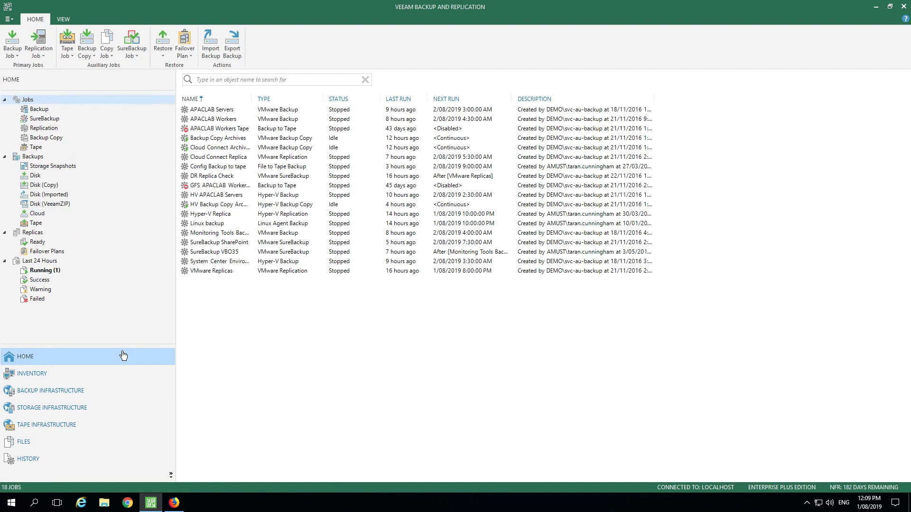
pyautogui.click(39, 109)
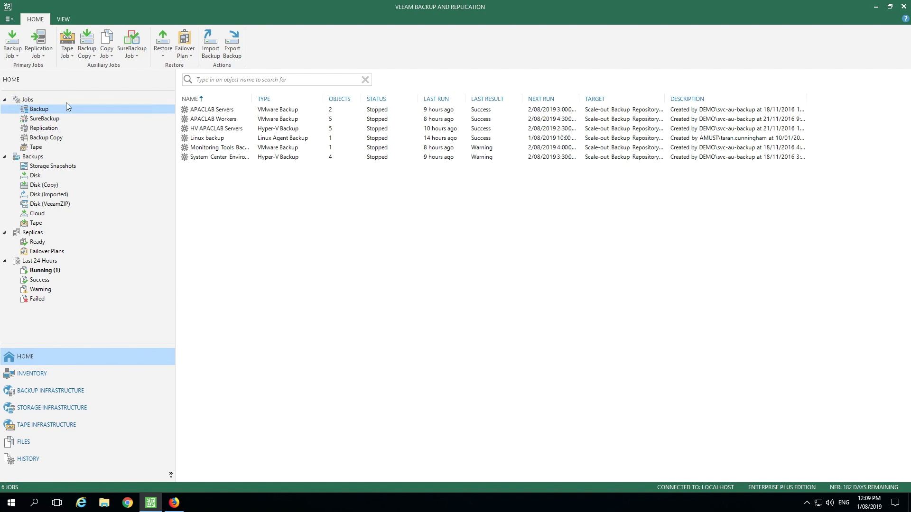
pyautogui.click(214, 109)
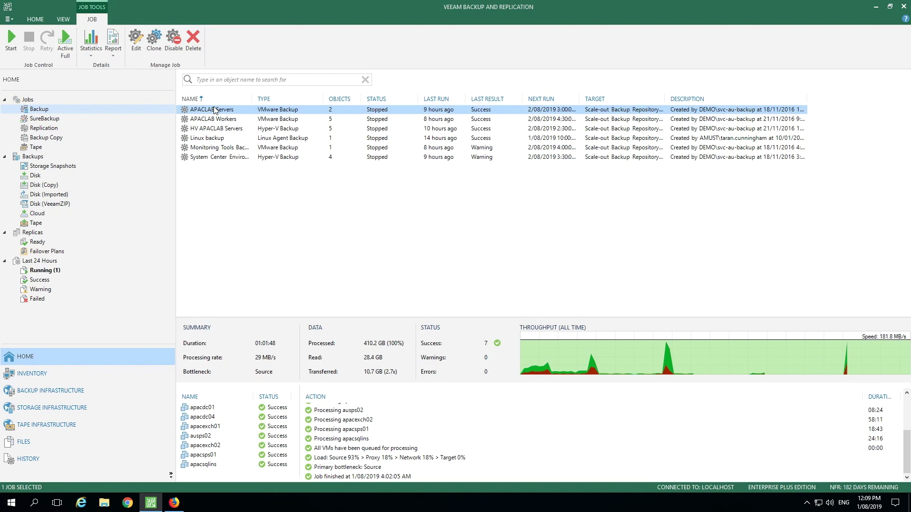
pyautogui.rightClick(212, 110)
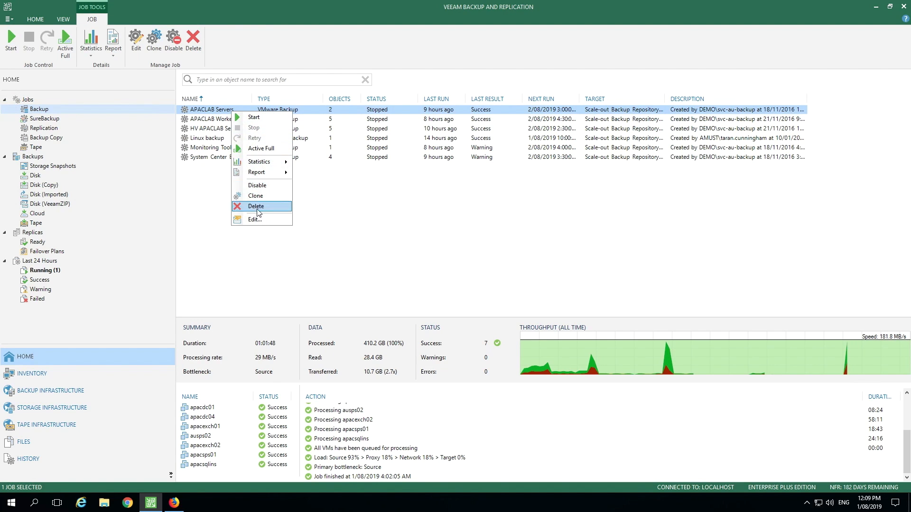
pyautogui.click(256, 205)
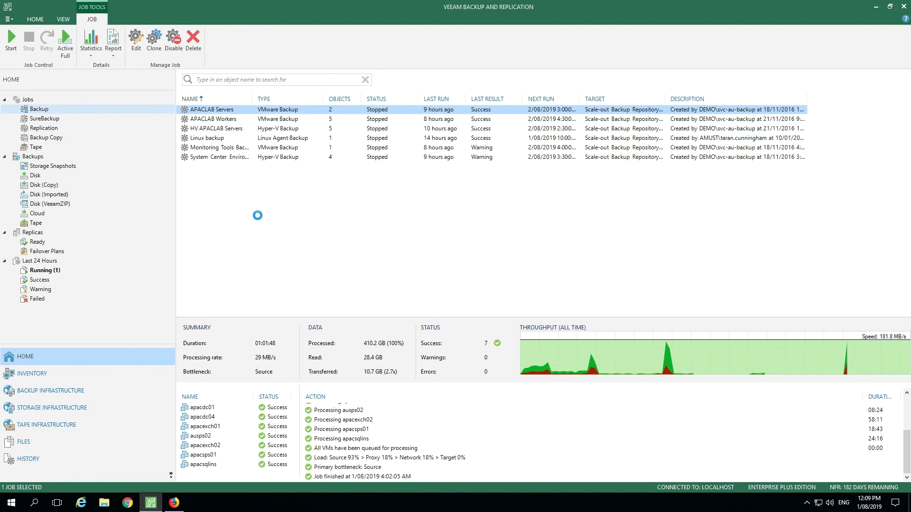
# - Go to the job's Virtual Machines page and start adding objects, listing vCenter auvtc02
pyautogui.click(136, 41)
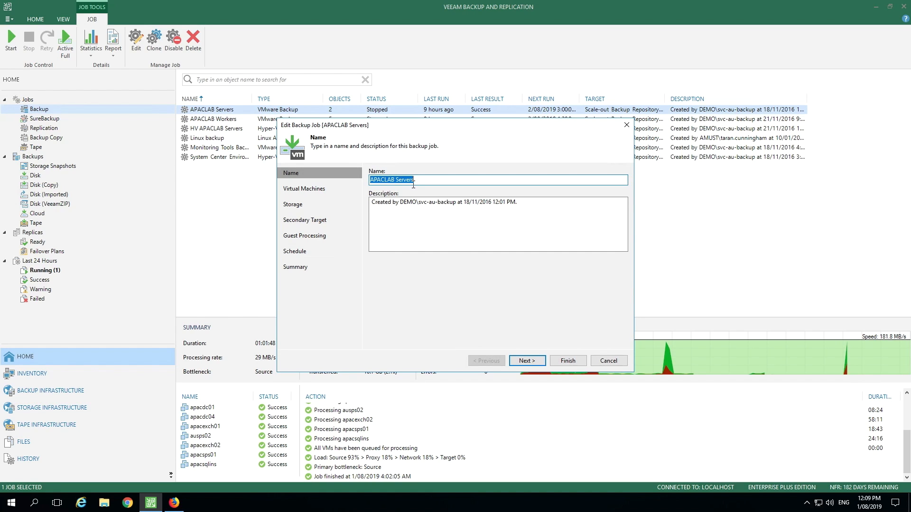
pyautogui.click(526, 361)
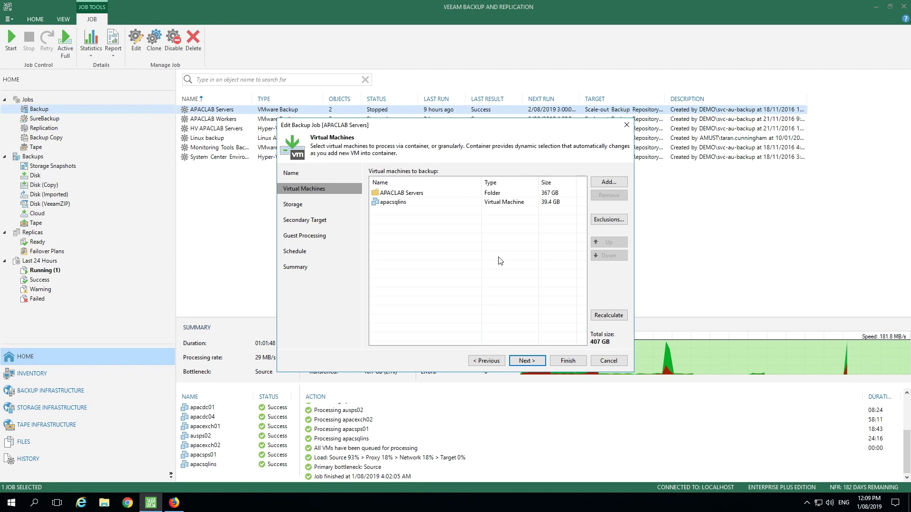
pyautogui.click(392, 201)
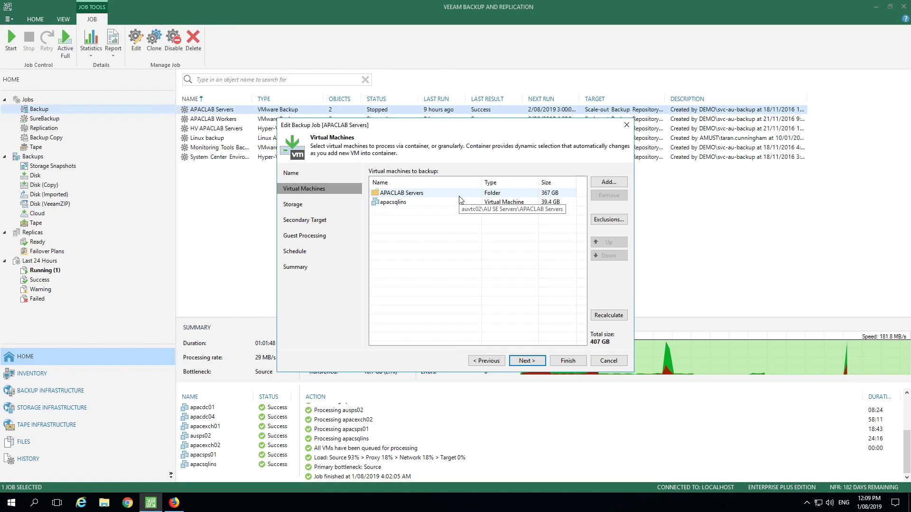
pyautogui.moveTo(459, 202)
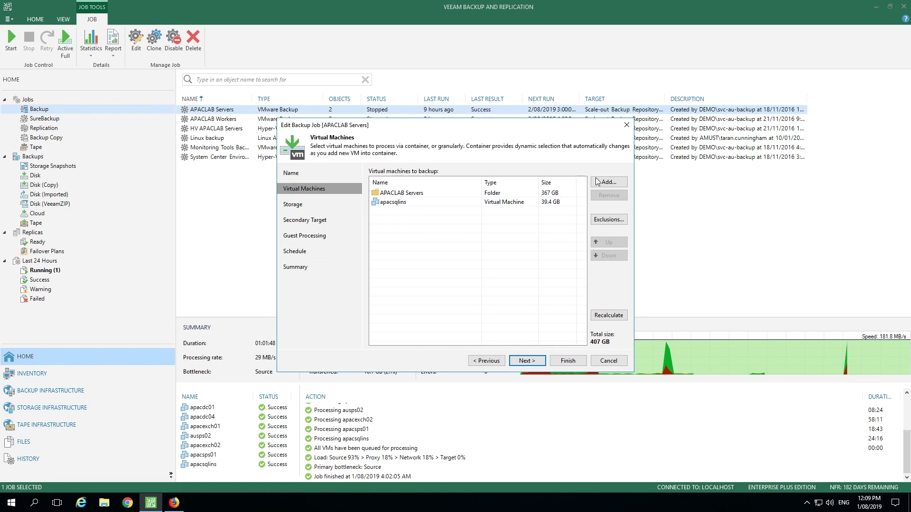
pyautogui.click(609, 182)
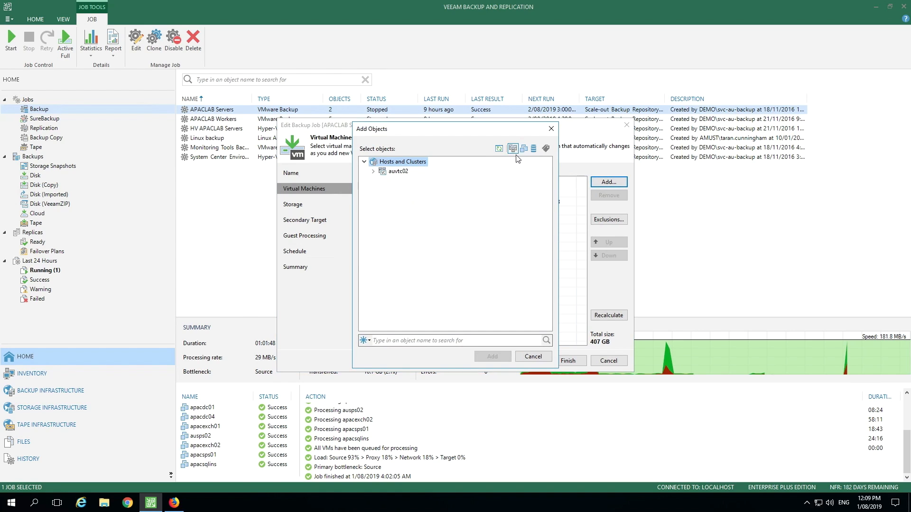
pyautogui.moveTo(514, 148)
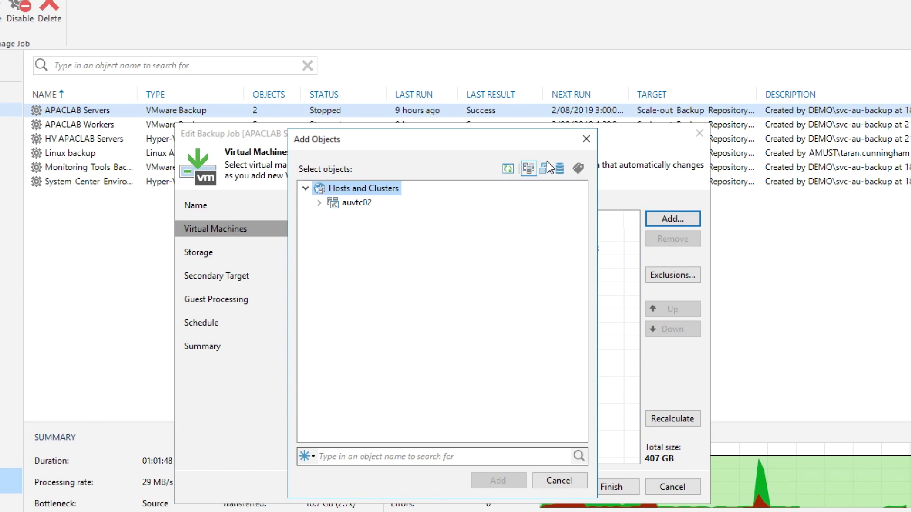
pyautogui.moveTo(545, 169)
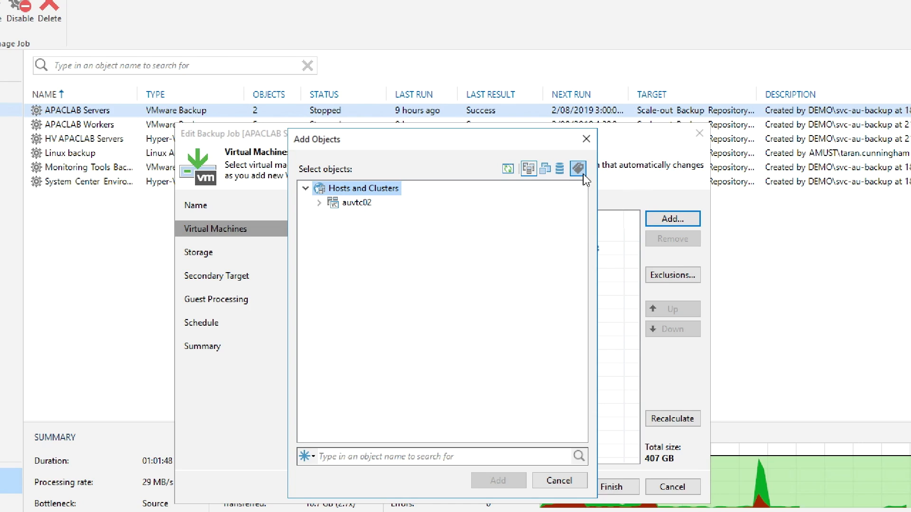
pyautogui.moveTo(577, 169)
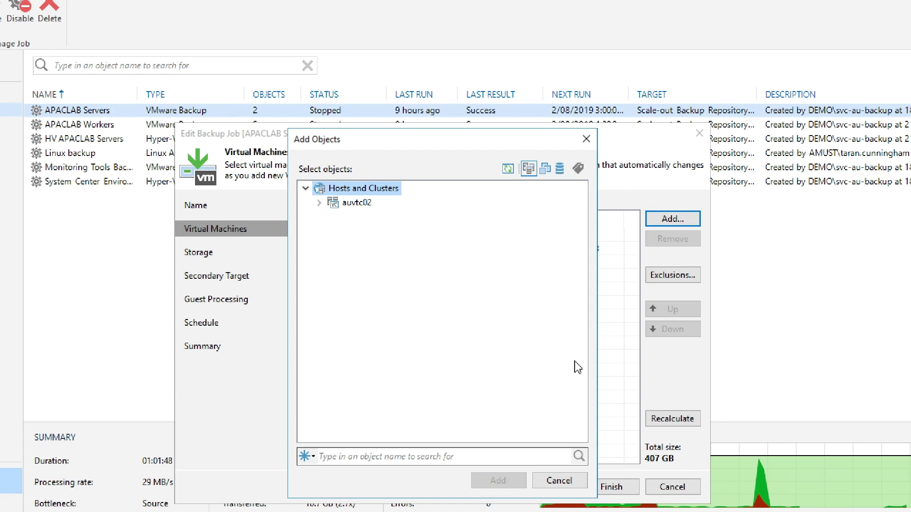
# - Close the Add Objects browser without adding anything to the job
pyautogui.click(496, 480)
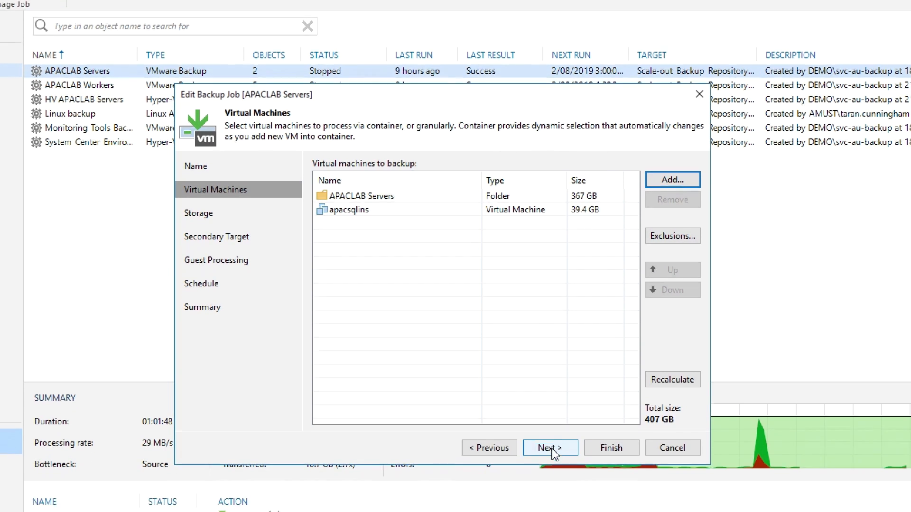
# - Review the Storage page with scale-out repository and 5 restore points, then the Secondary Target page
pyautogui.click(549, 447)
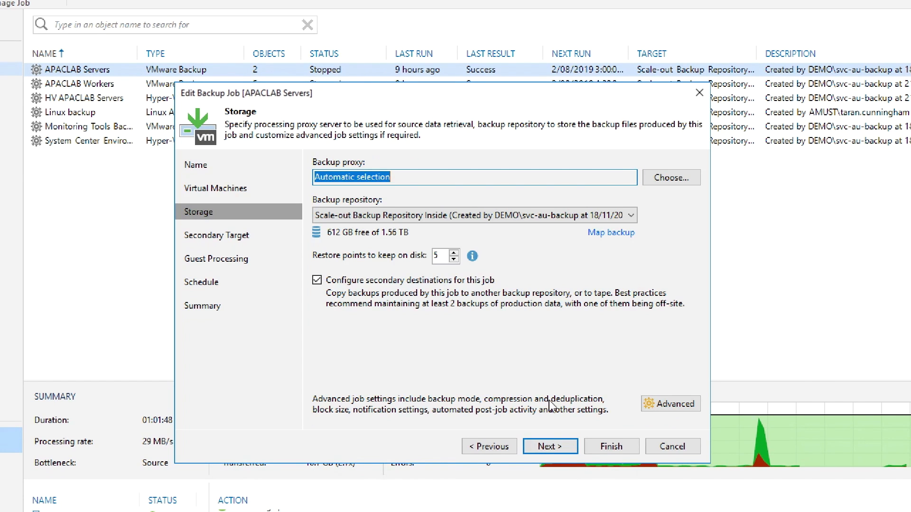
pyautogui.moveTo(518, 215)
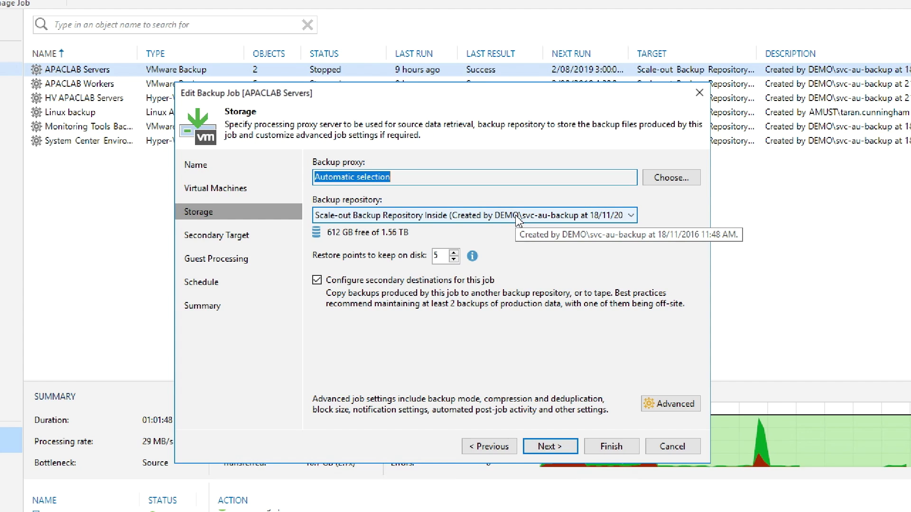
pyautogui.moveTo(599, 281)
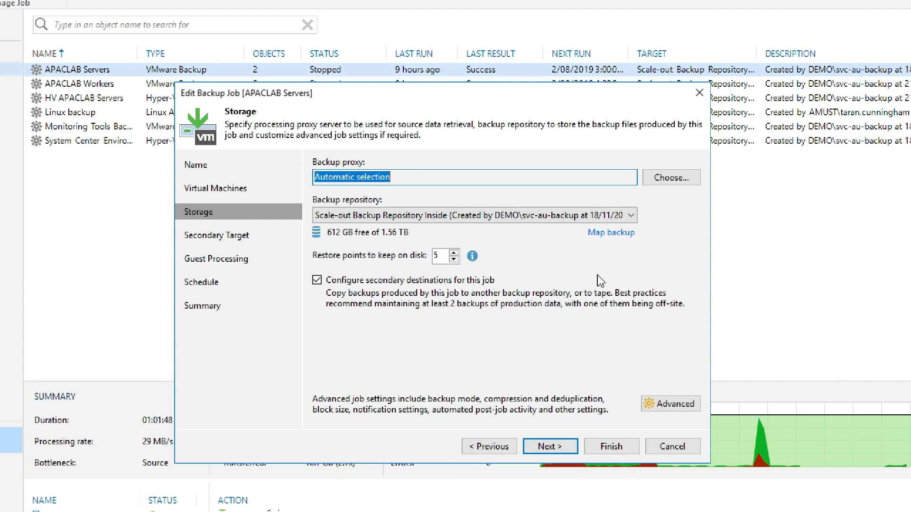
pyautogui.moveTo(492, 269)
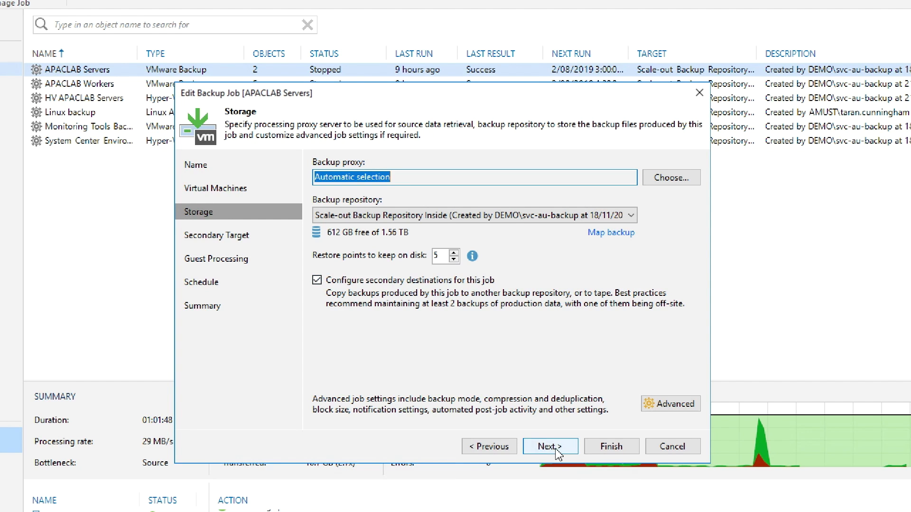
pyautogui.click(548, 446)
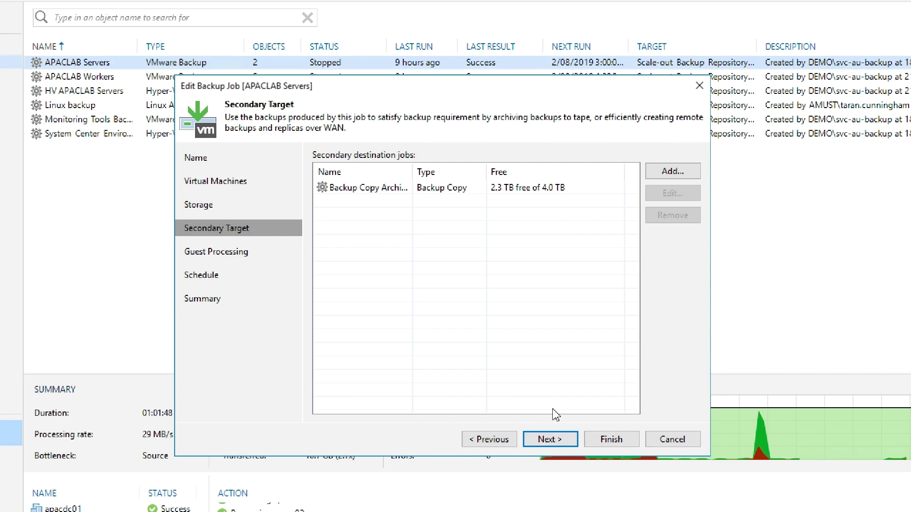
# - Show Guest Processing with application-aware processing, indexing and apaclab administrator credentials
pyautogui.click(549, 438)
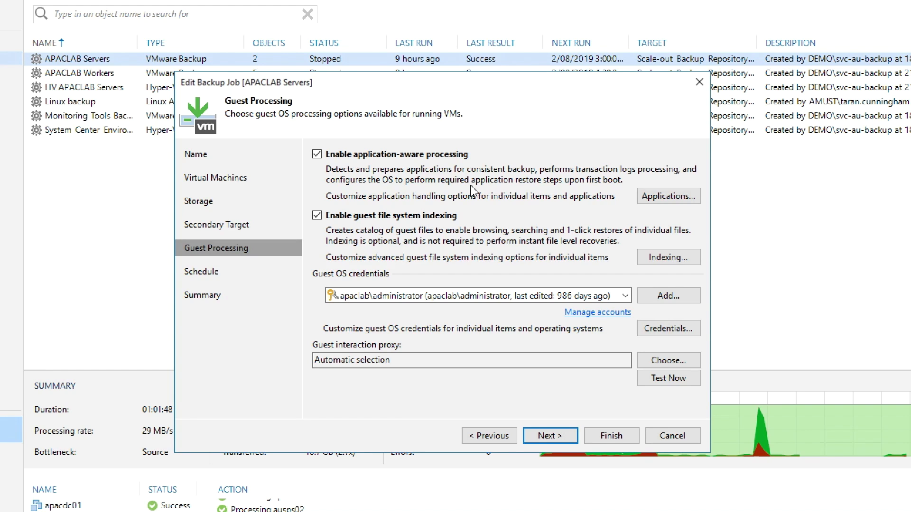
pyautogui.moveTo(478, 275)
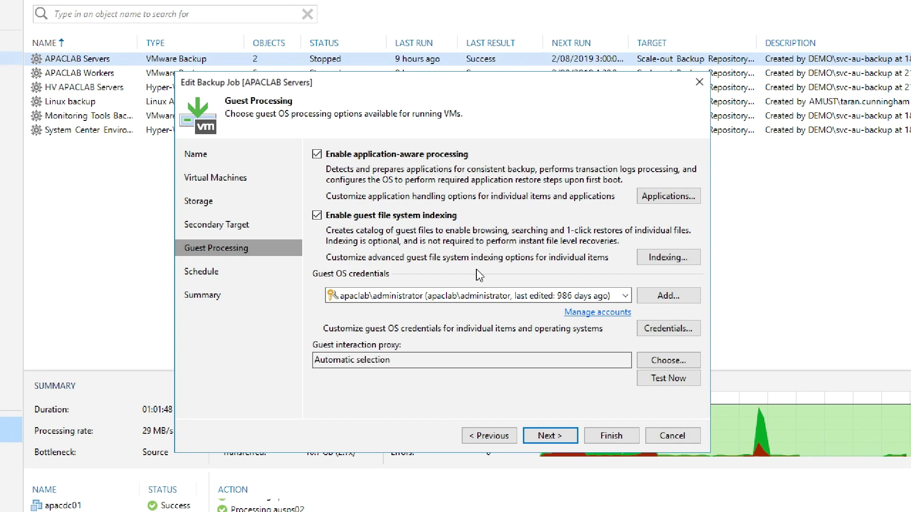
pyautogui.moveTo(481, 287)
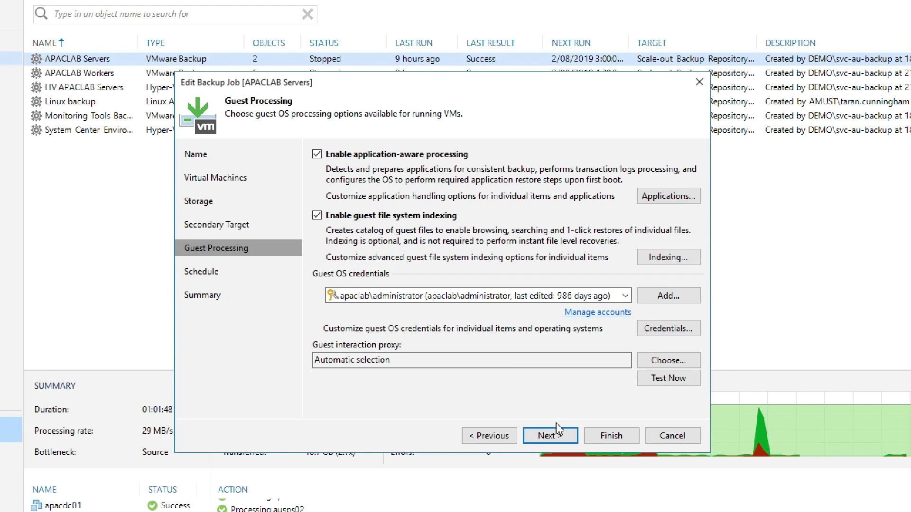
# - Keep the daily 3:00 AM schedule, apply the job settings and finish the editor
pyautogui.click(549, 436)
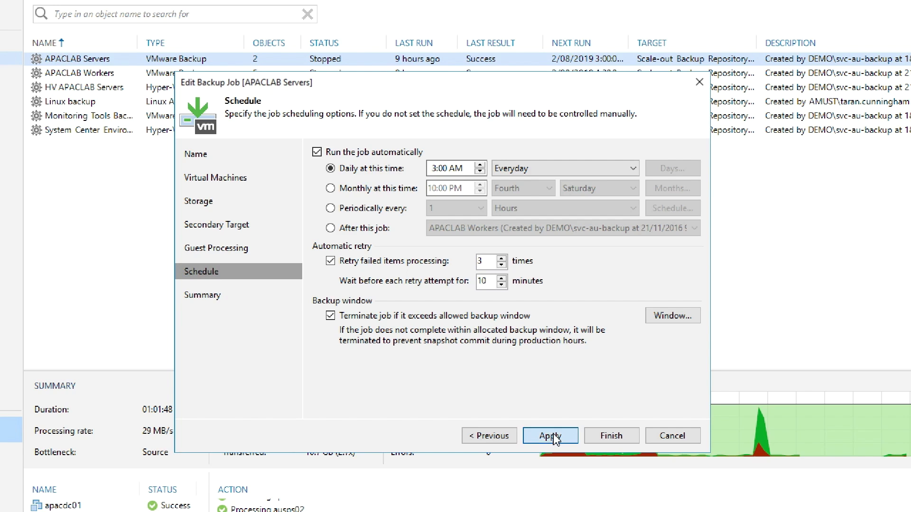
pyautogui.click(550, 435)
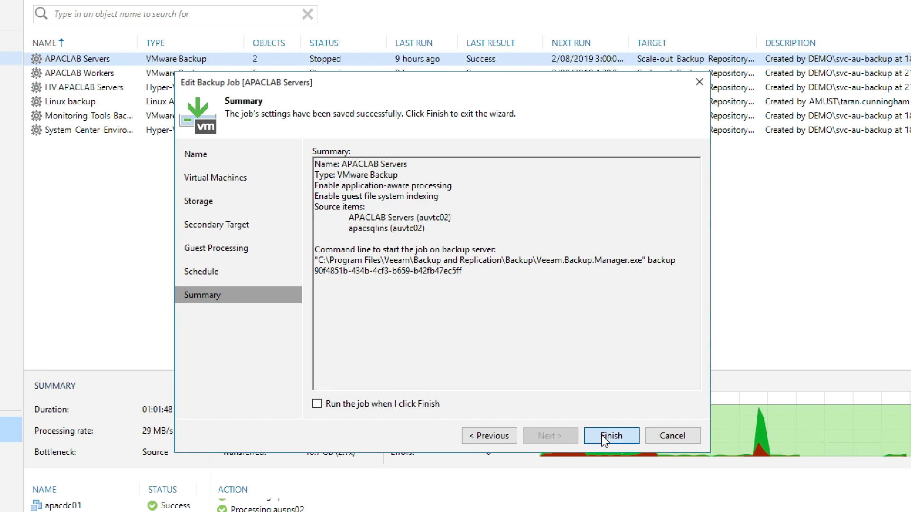
pyautogui.click(610, 435)
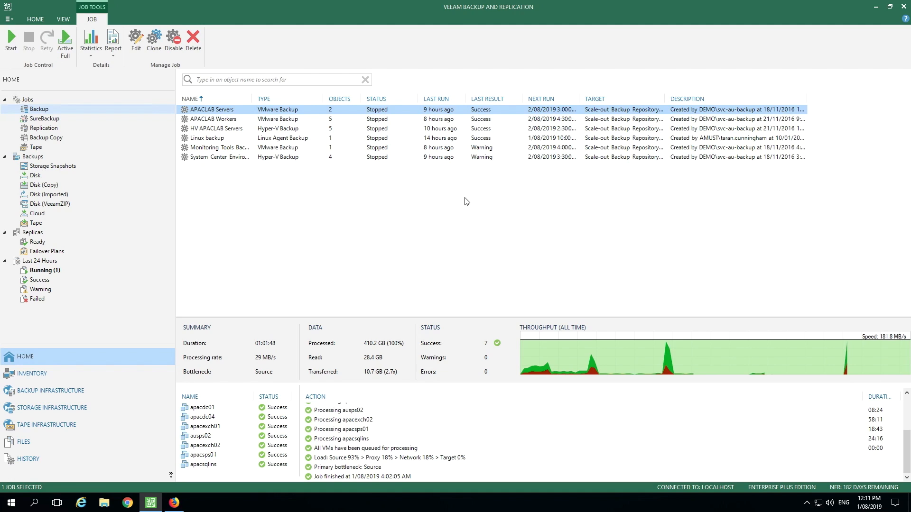
# - Show the replication jobs, then view the integrated storage arrays under Storage Infrastructure
pyautogui.click(43, 128)
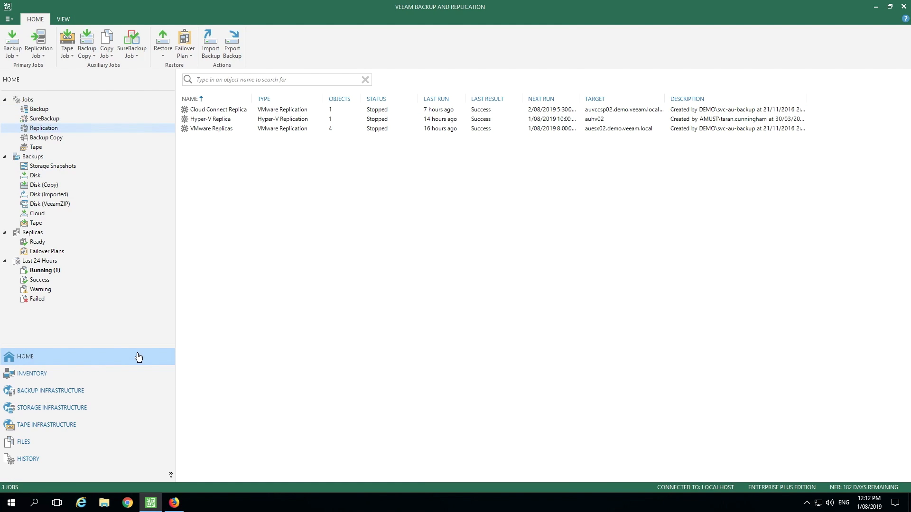
pyautogui.click(52, 408)
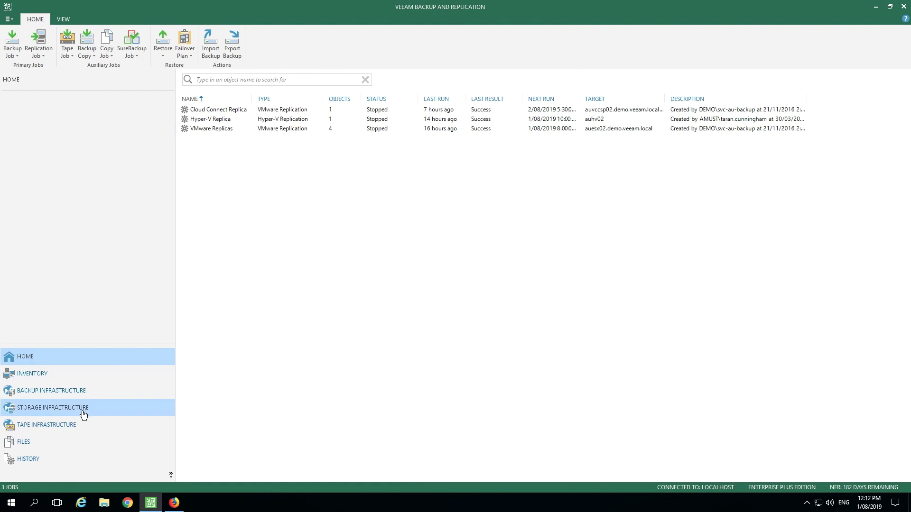
pyautogui.click(51, 407)
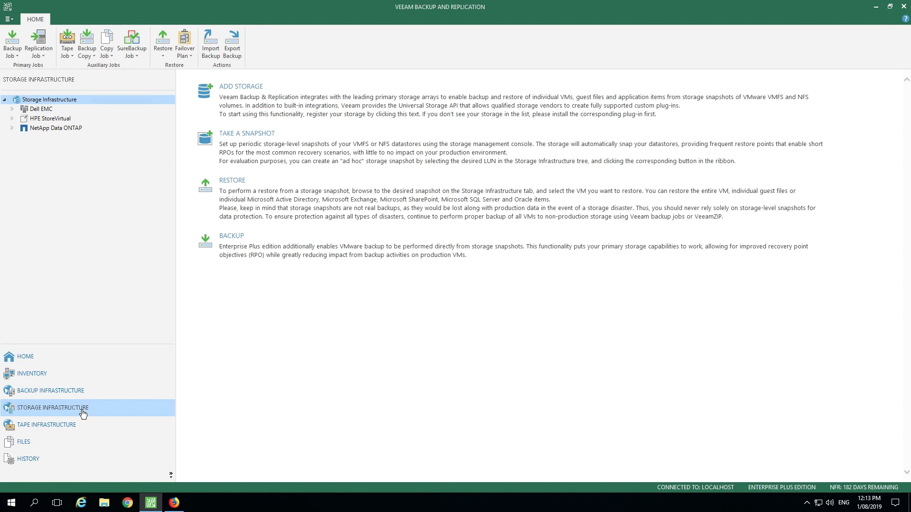
pyautogui.moveTo(37, 357)
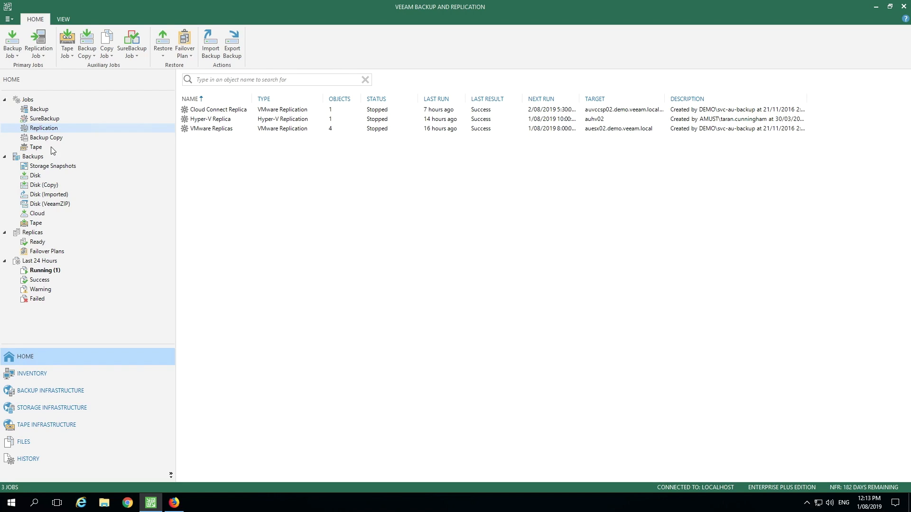
pyautogui.moveTo(55, 144)
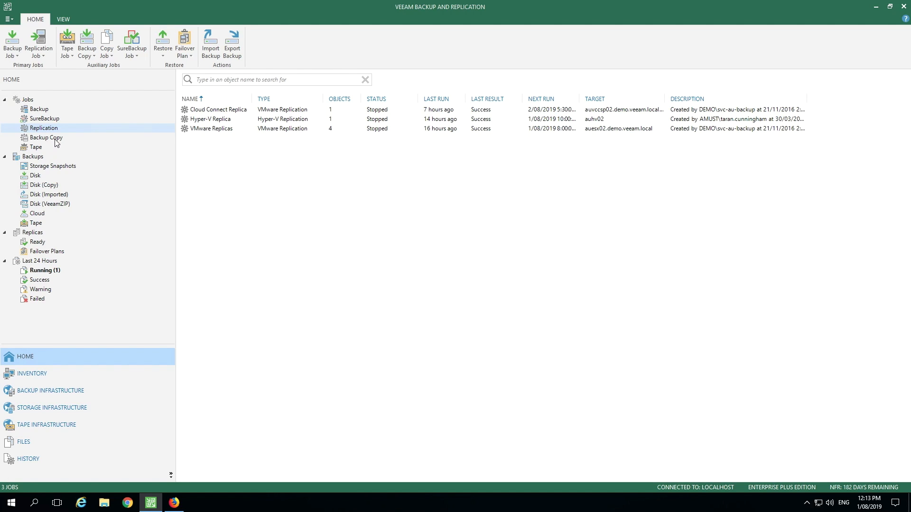
# - List the SureBackup jobs and select SureBackup VBO365
pyautogui.click(44, 119)
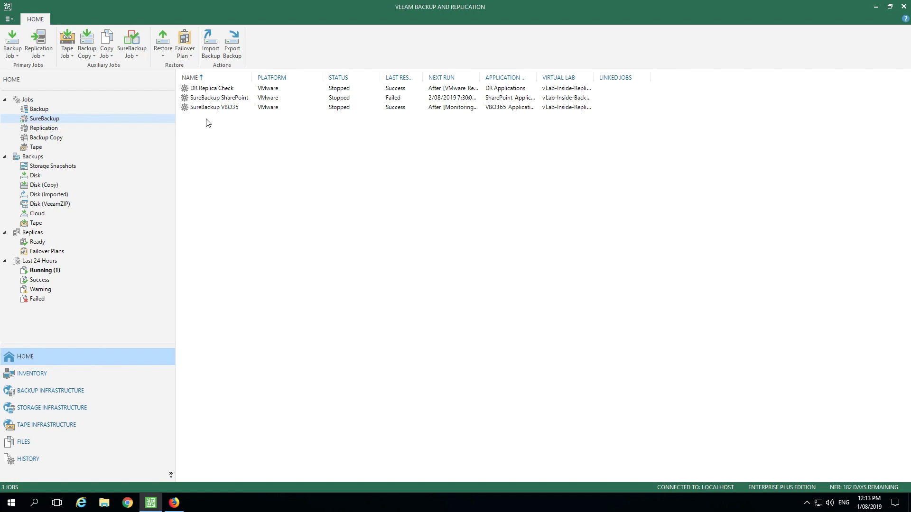
pyautogui.click(215, 108)
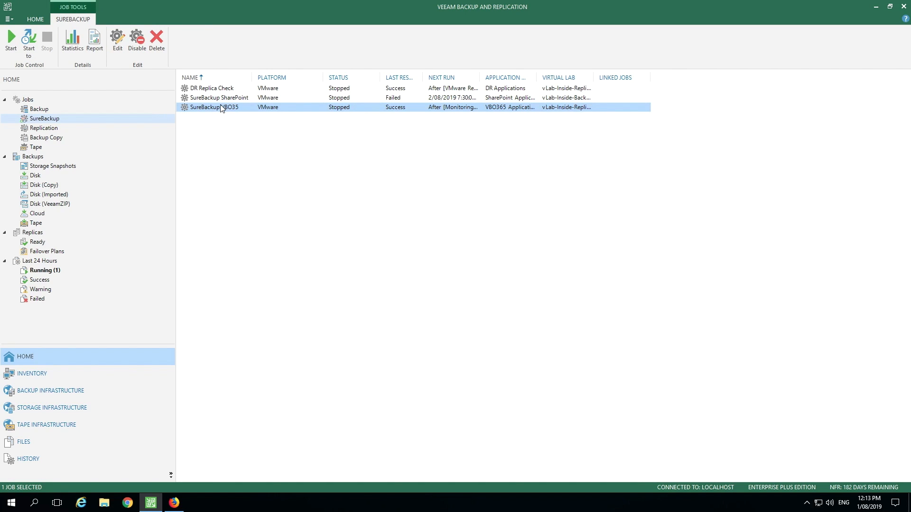
pyautogui.moveTo(169, 174)
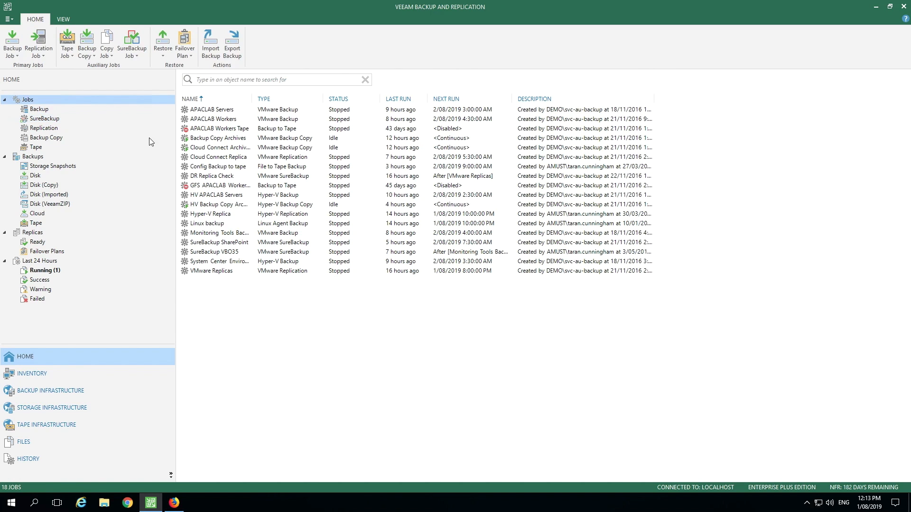
# - Launch a VMware vSphere restore and choose Restore from backup to list the restore types
pyautogui.click(162, 42)
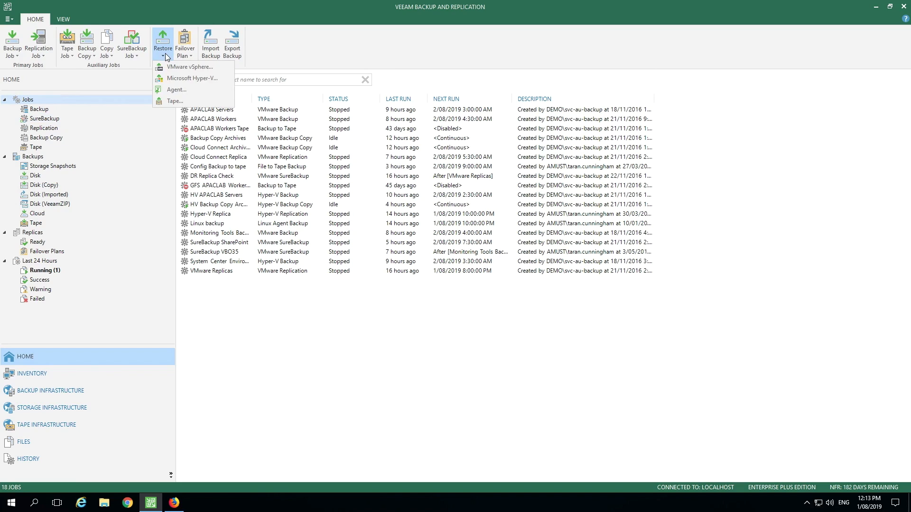
pyautogui.moveTo(194, 69)
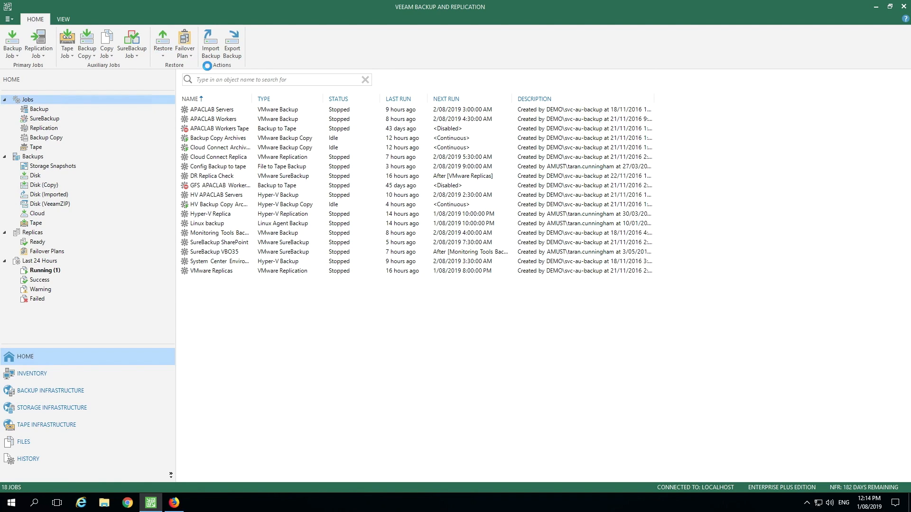
pyautogui.click(162, 41)
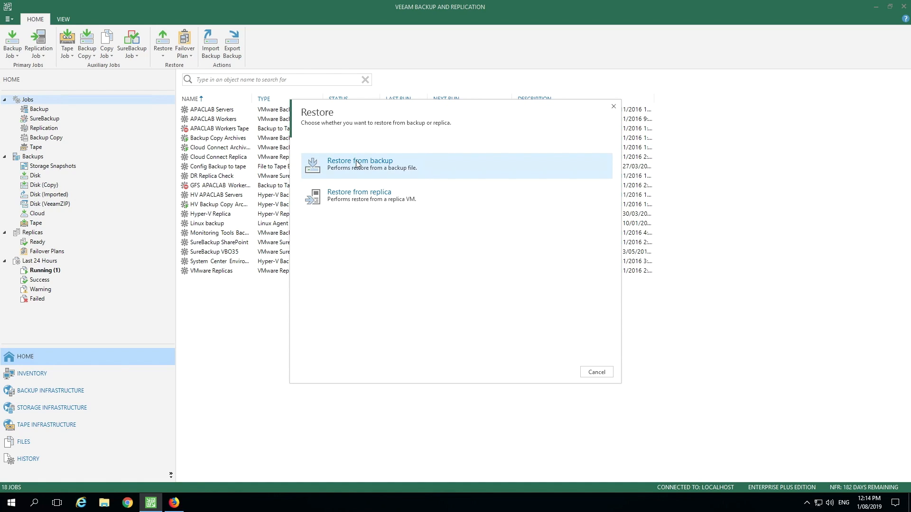
pyautogui.moveTo(371, 195)
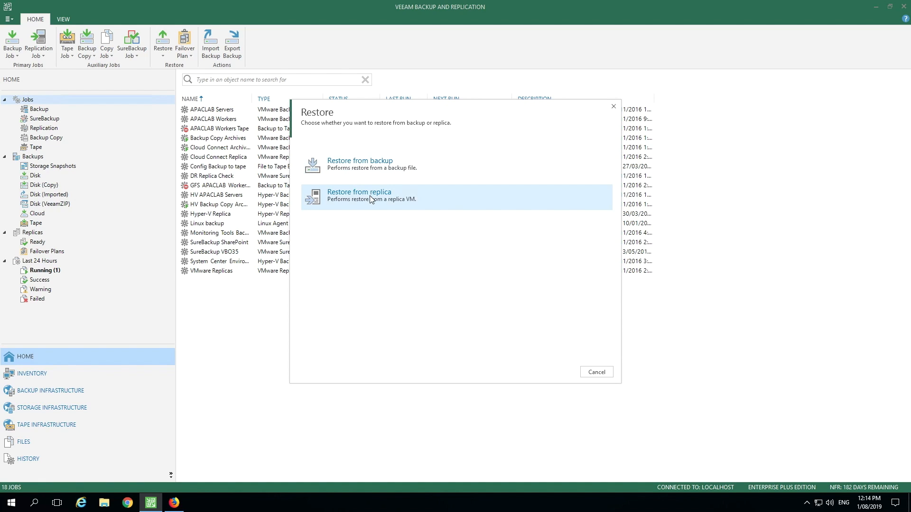
pyautogui.click(359, 196)
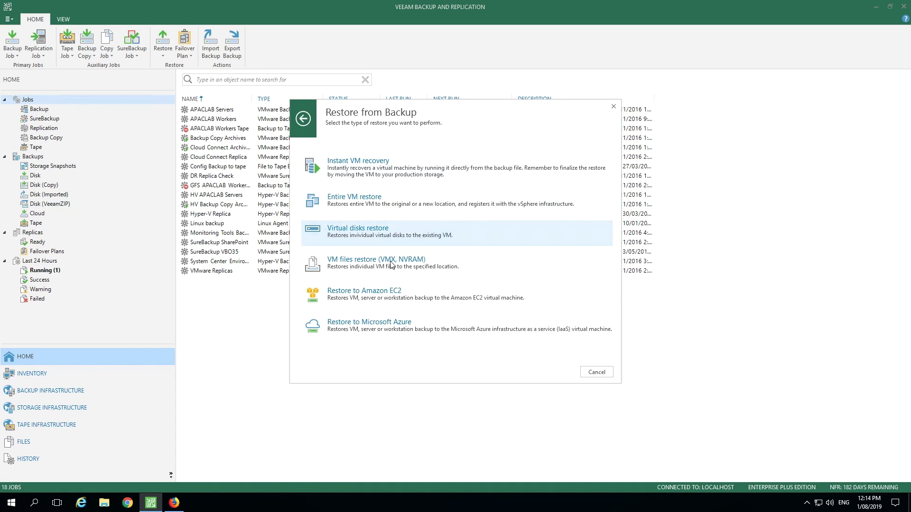
pyautogui.moveTo(392, 297)
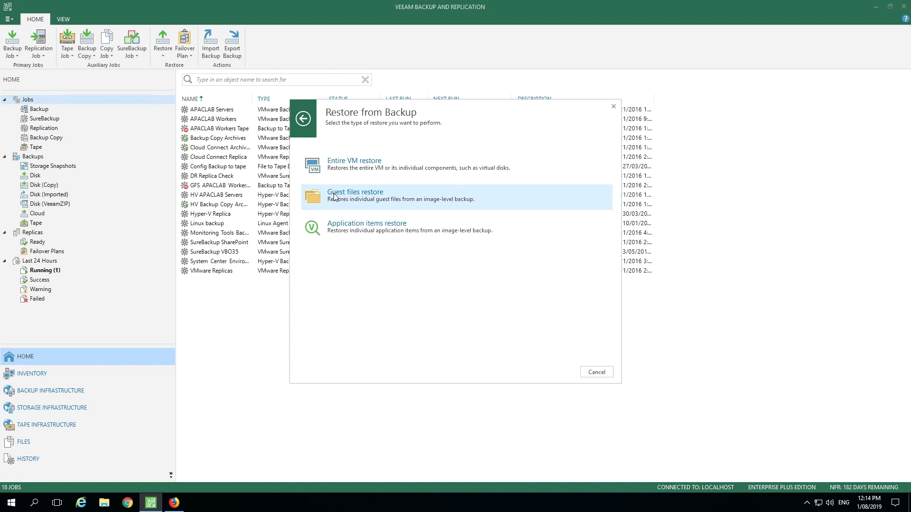
# - Review the Guest files and Application items restore options, then cancel the wizard
pyautogui.click(354, 195)
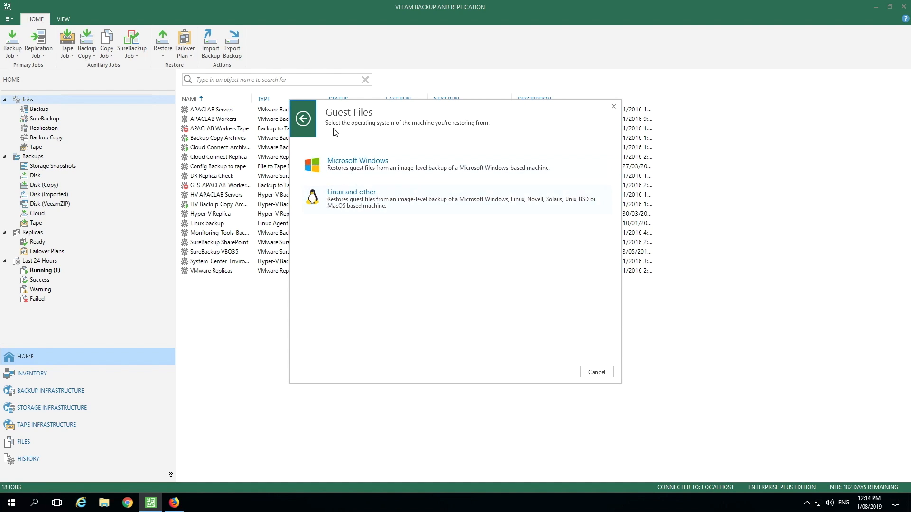
pyautogui.click(302, 118)
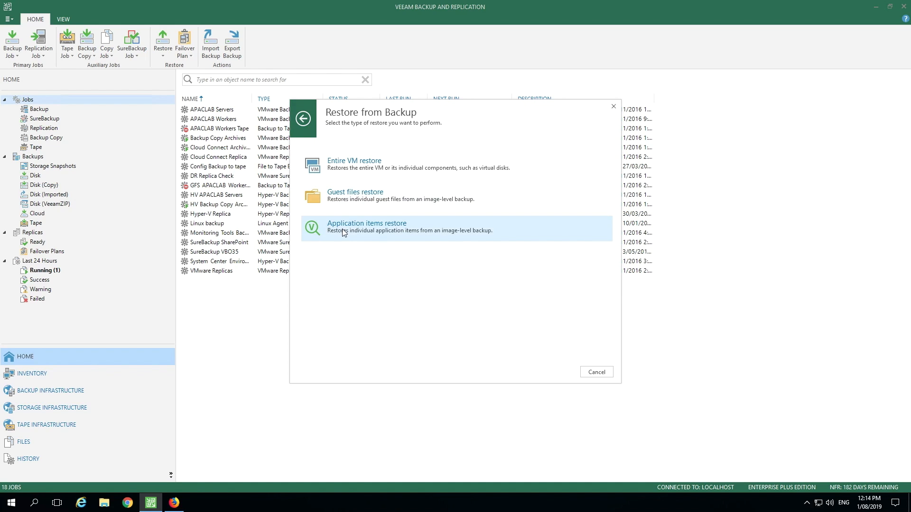
pyautogui.click(367, 227)
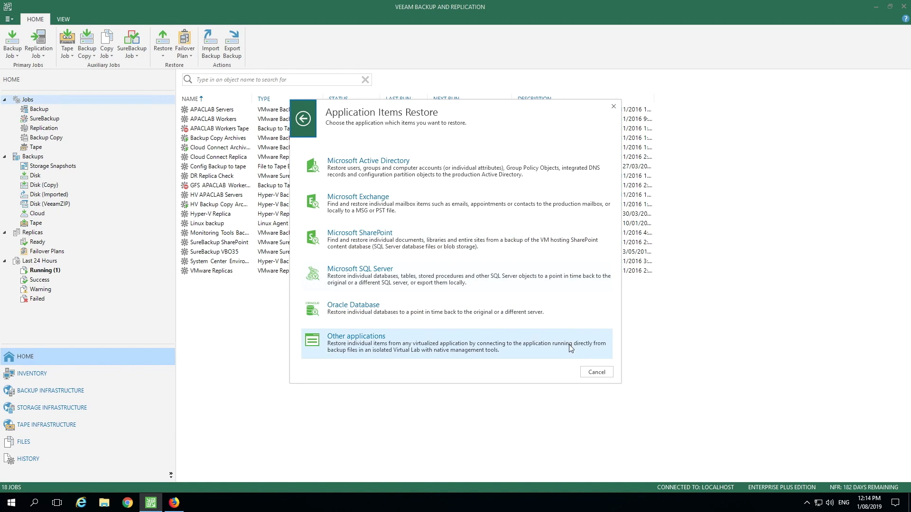
pyautogui.click(596, 372)
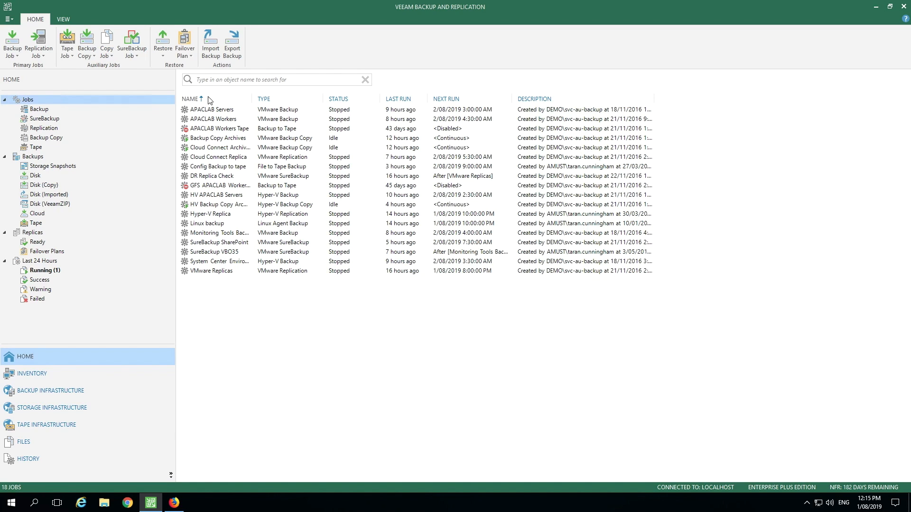
# - Relaunch the VMware vSphere restore wizard and choose Restore from replica
pyautogui.click(162, 42)
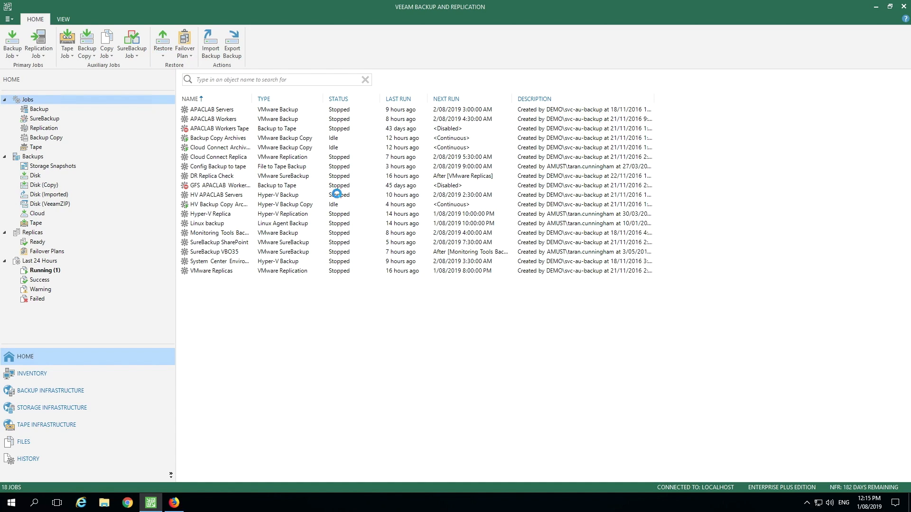
pyautogui.click(163, 41)
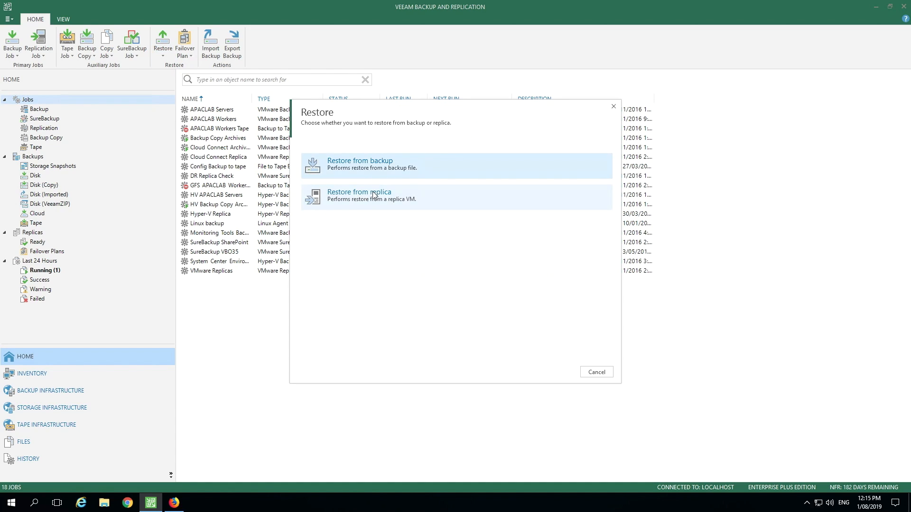
pyautogui.click(359, 195)
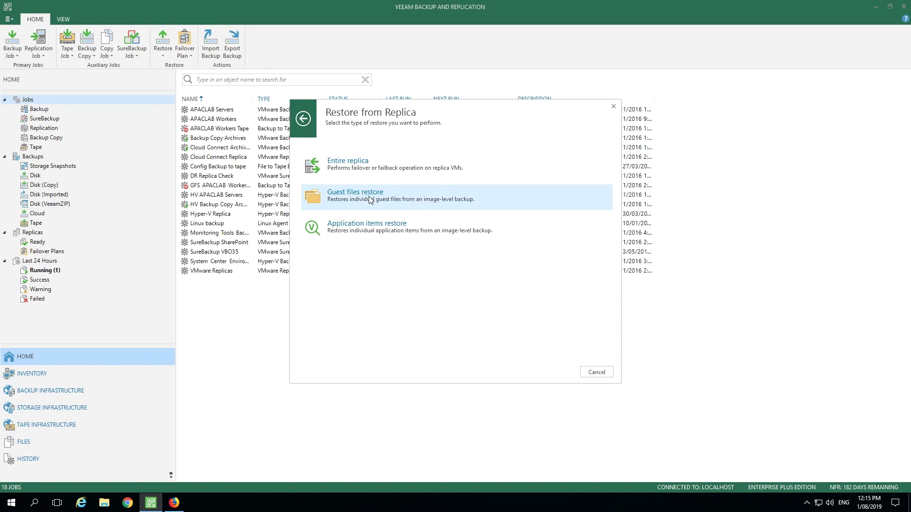
pyautogui.moveTo(376, 227)
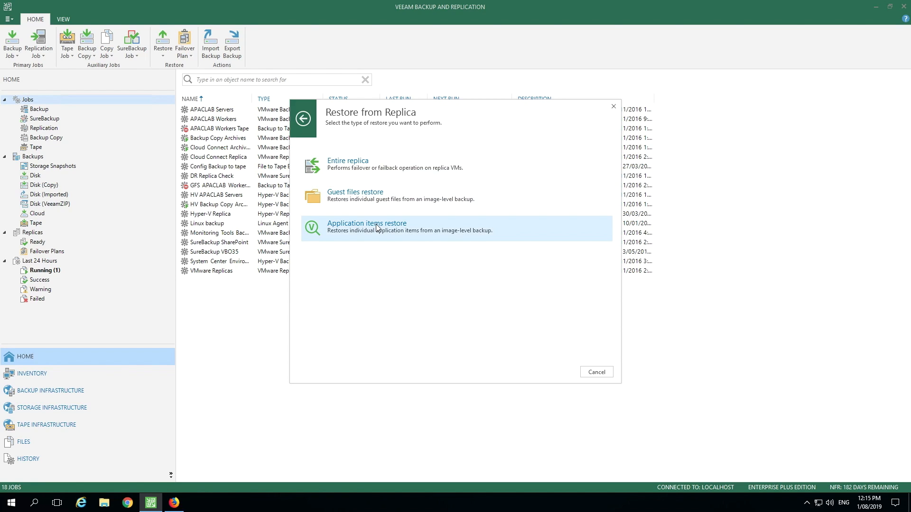